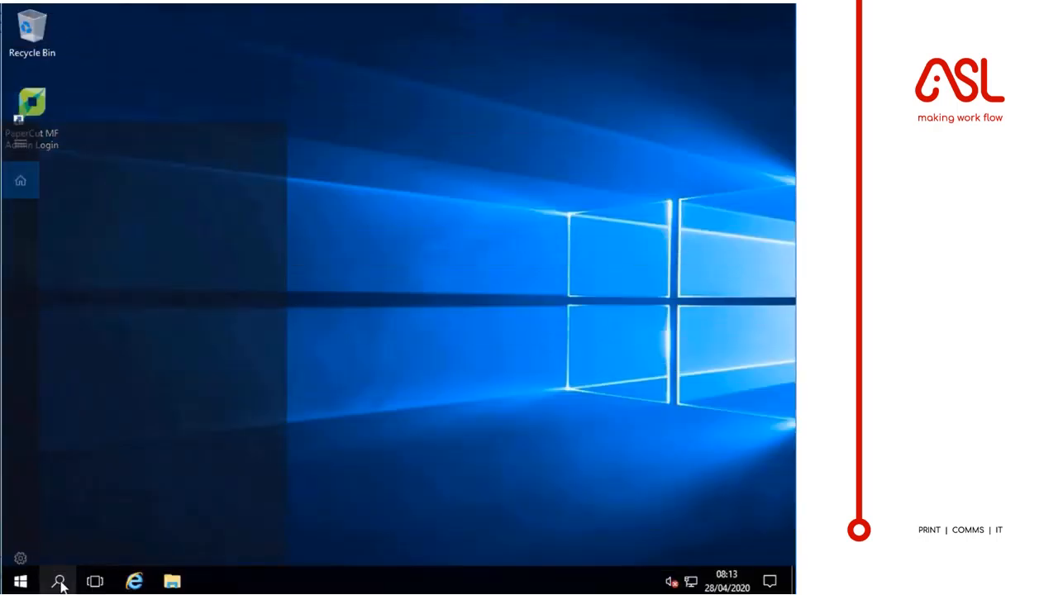
Step: Search Start for Services and launch it with administrator rights
{"action": "type", "text": "ser"}
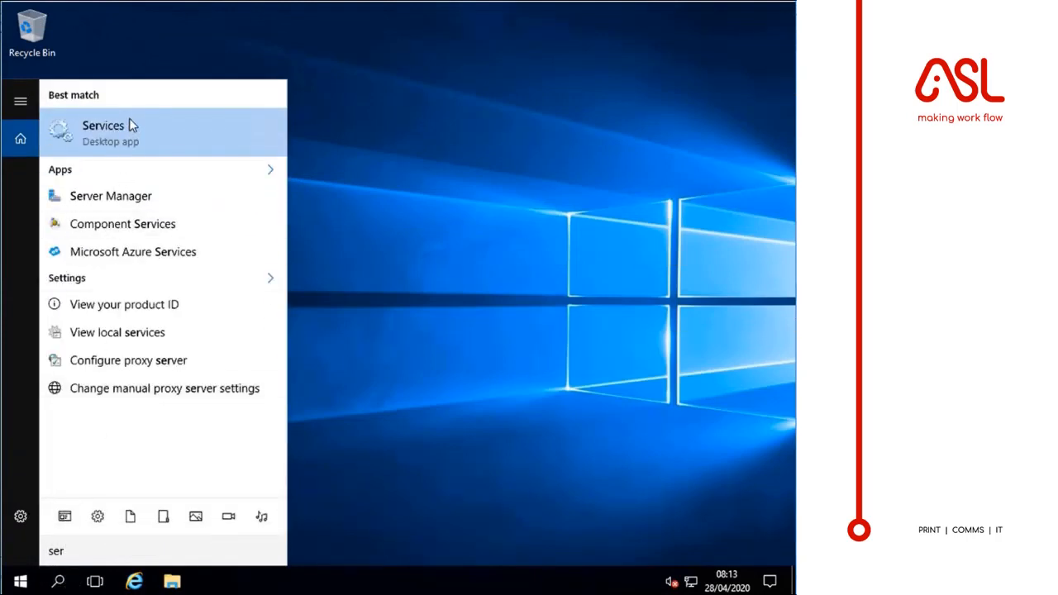
{"action": "right_click", "coordinate": [103, 132]}
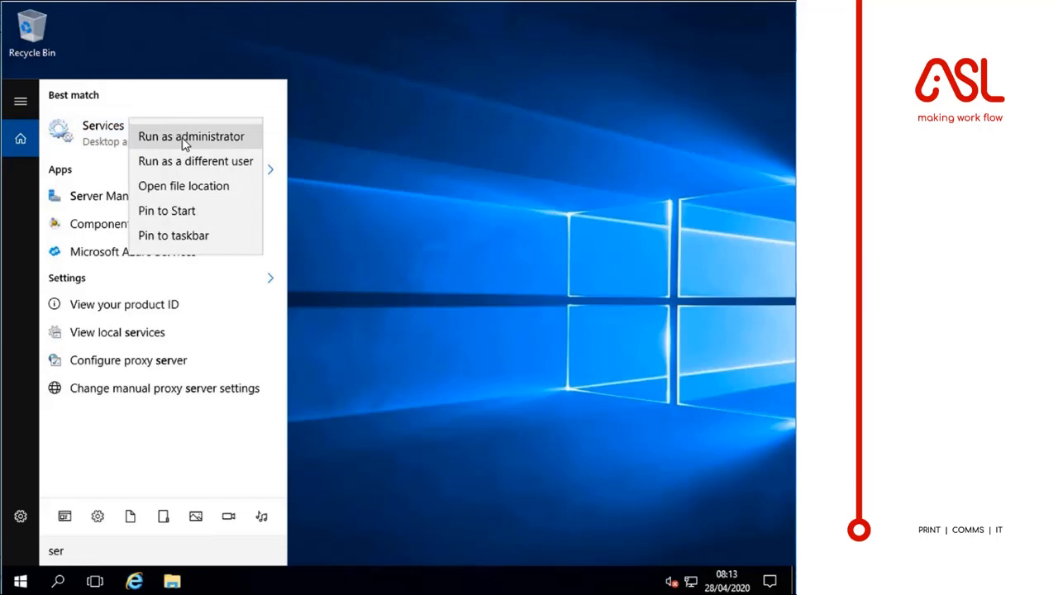
{"action": "left_click", "coordinate": [192, 135]}
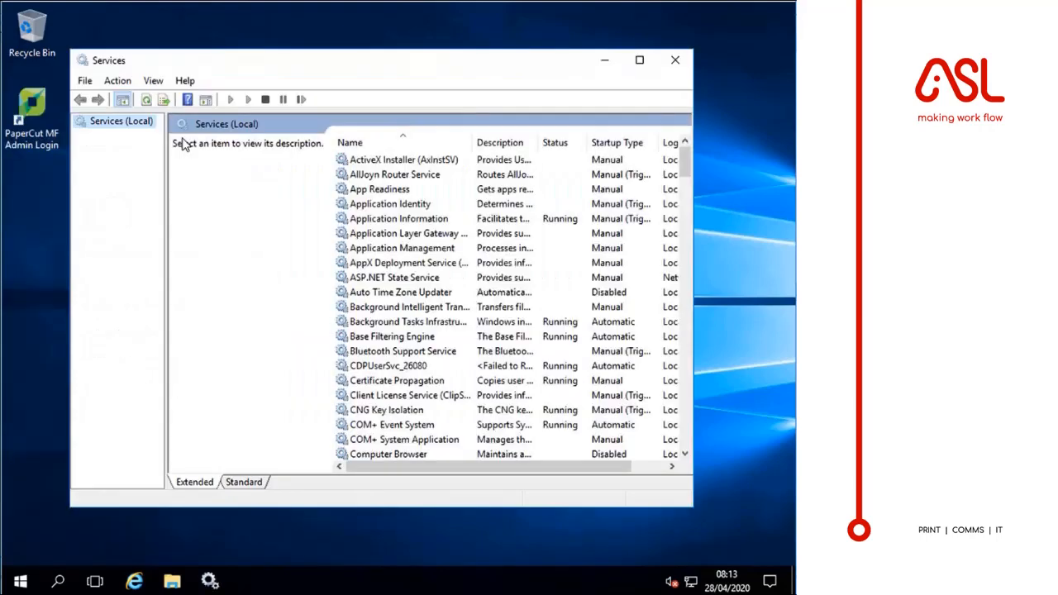
{"action": "mouse_move", "coordinate": [678, 162]}
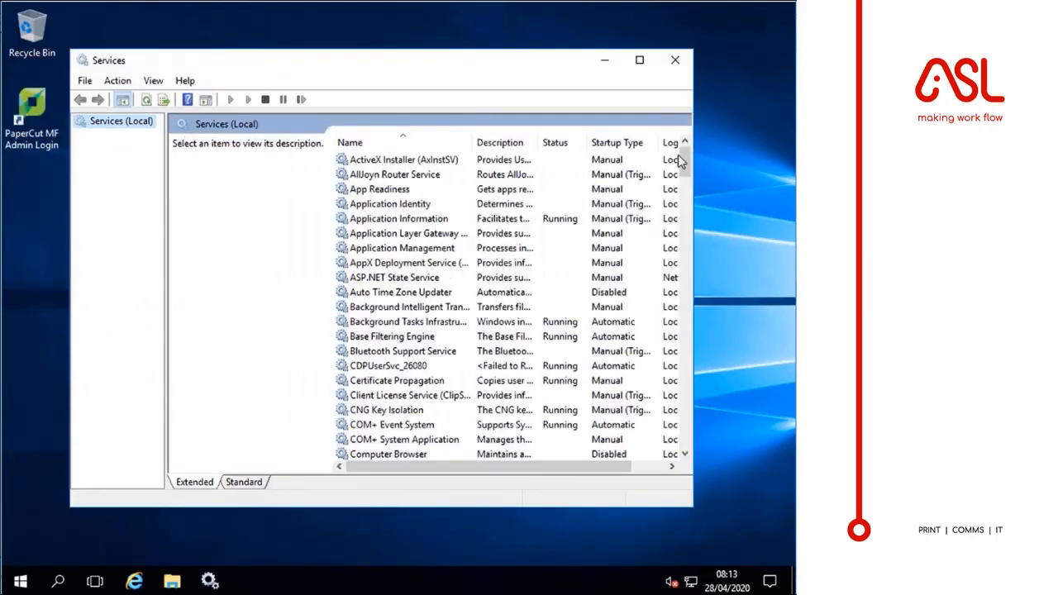
Step: Stop the PaperCut Application Server service and minimise the Services console to the desktop
{"action": "scroll", "scroll_direction": "down", "scroll_amount": 3}
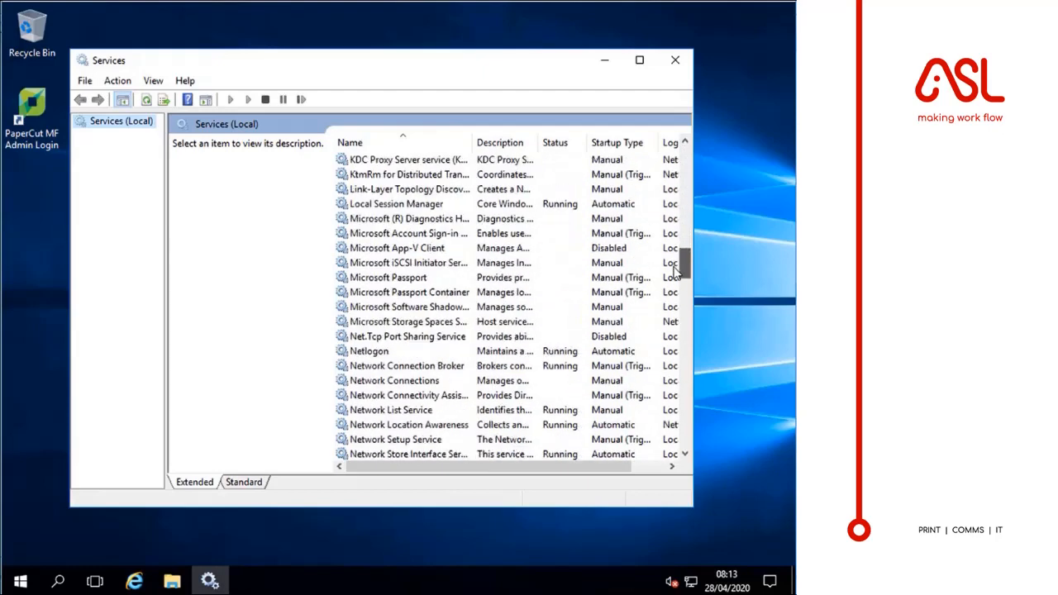
{"action": "scroll", "scroll_direction": "down", "scroll_amount": 3}
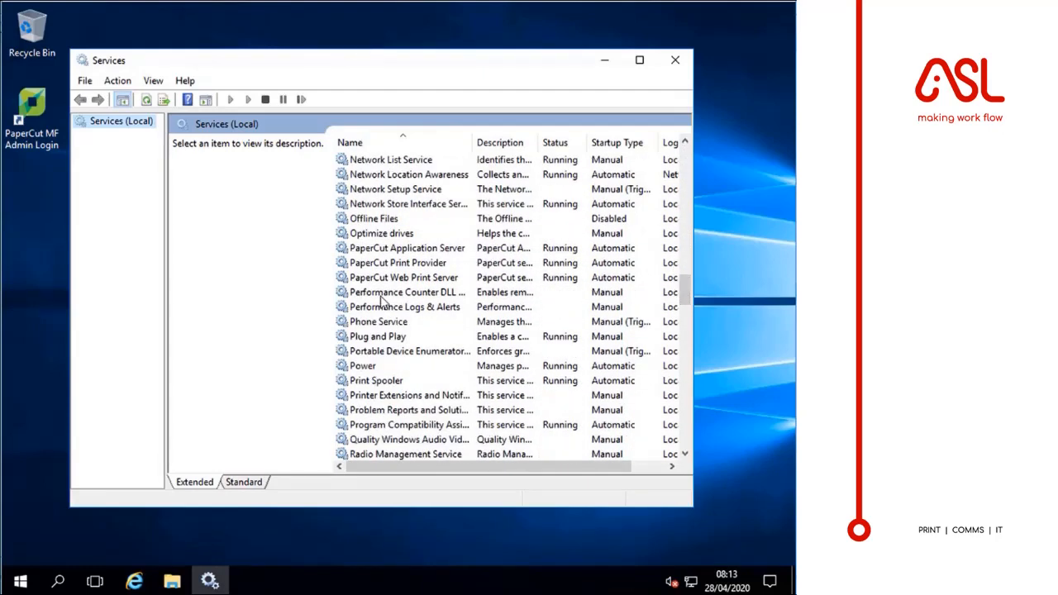
{"action": "left_click", "coordinate": [407, 248]}
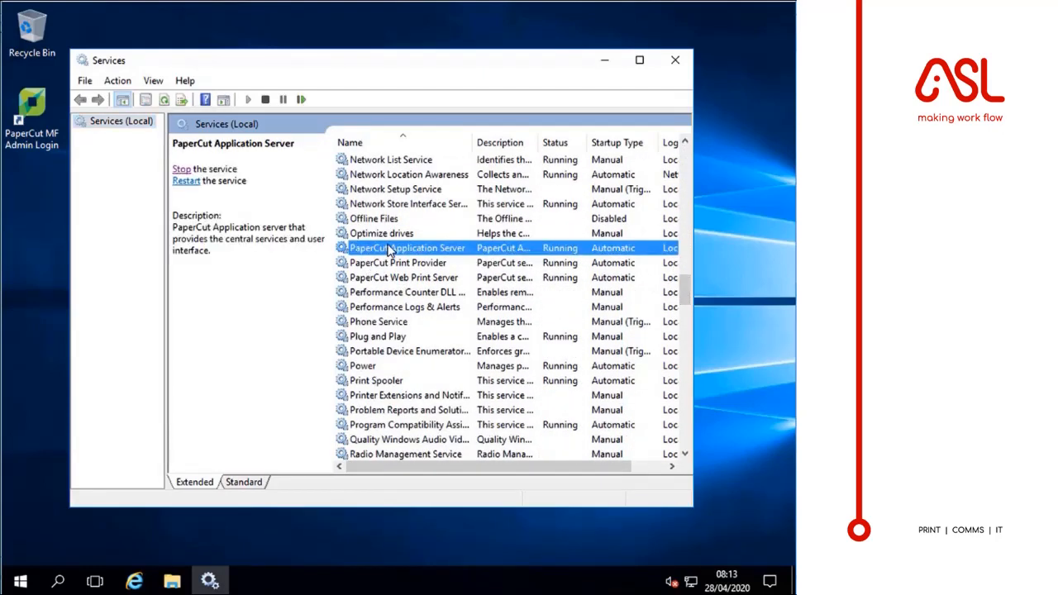
{"action": "right_click", "coordinate": [405, 248]}
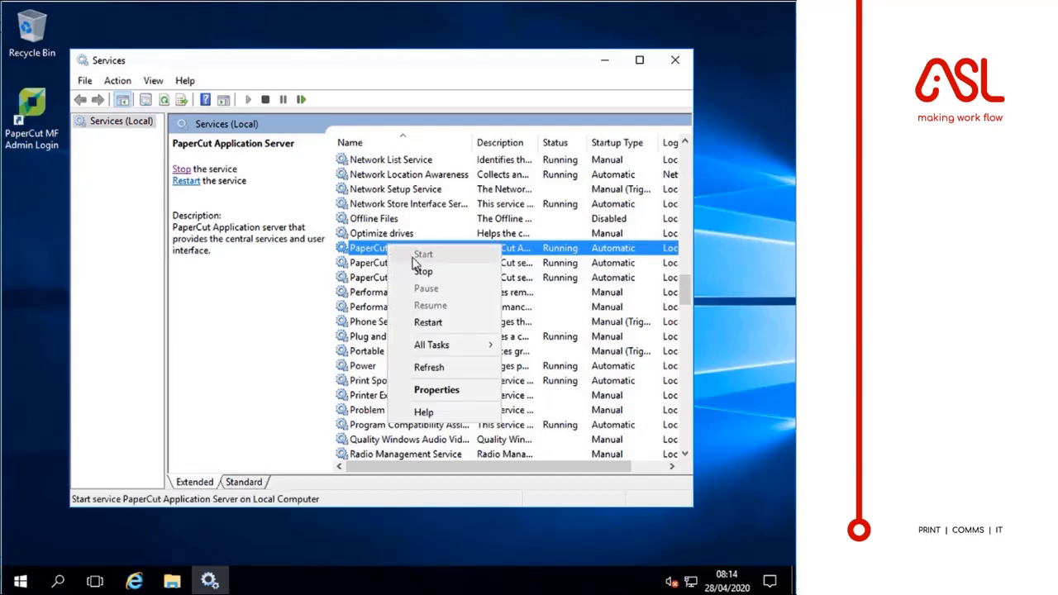
{"action": "left_click", "coordinate": [424, 271]}
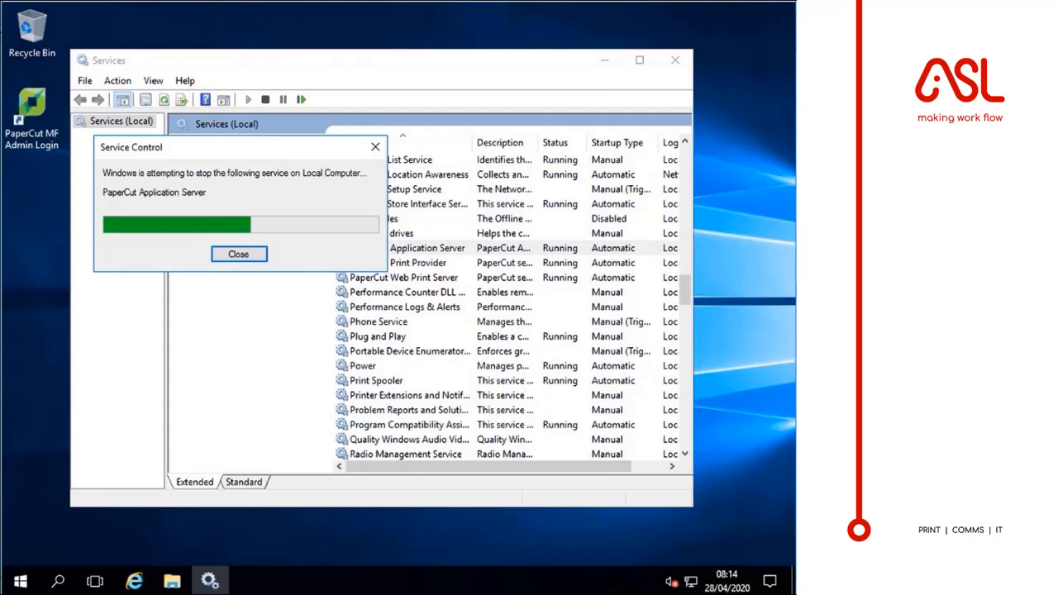
{"action": "left_click", "coordinate": [238, 255]}
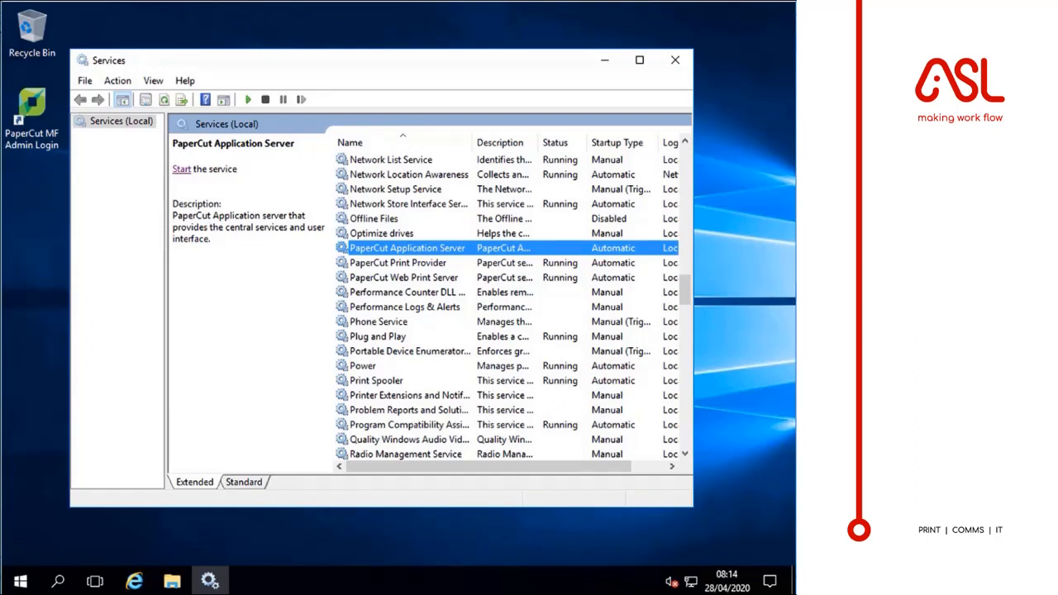
{"action": "mouse_move", "coordinate": [605, 60]}
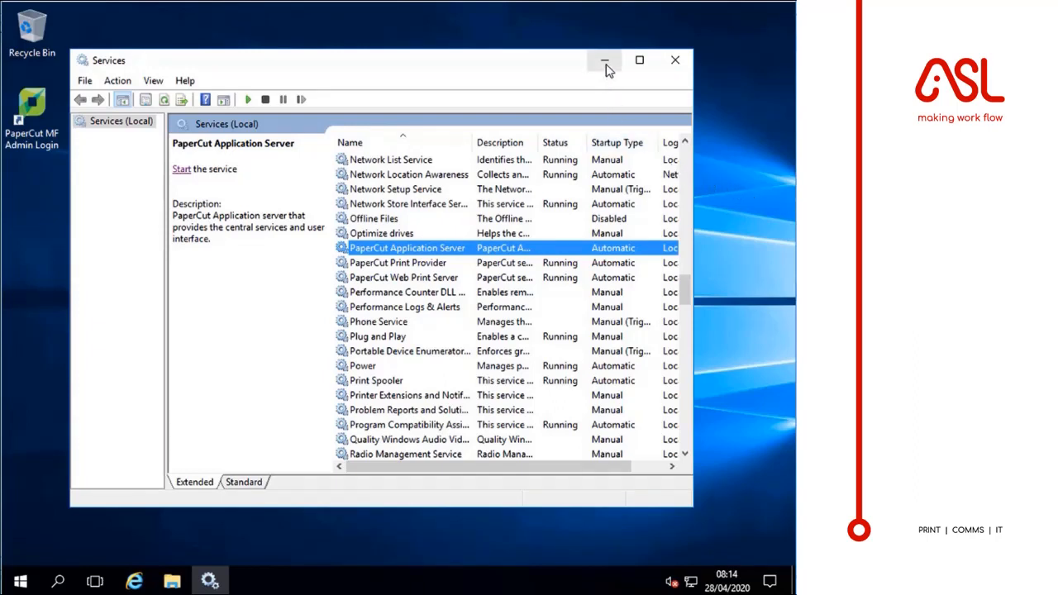
{"action": "left_click", "coordinate": [605, 60]}
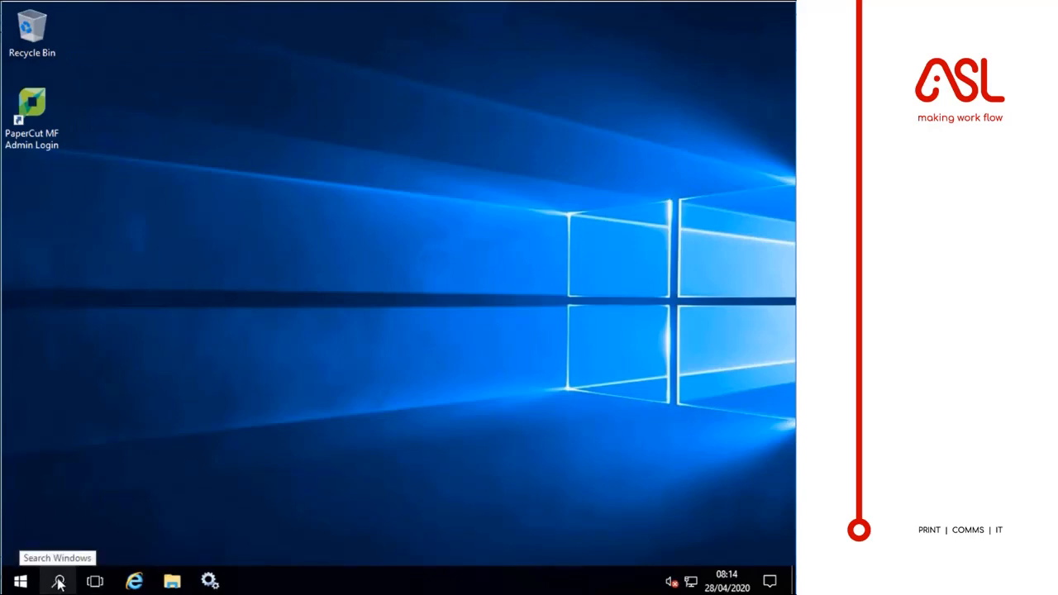
Step: Search Start for cmd and launch Command Prompt as administrator, accepting the UAC prompt
{"action": "left_click", "coordinate": [58, 582]}
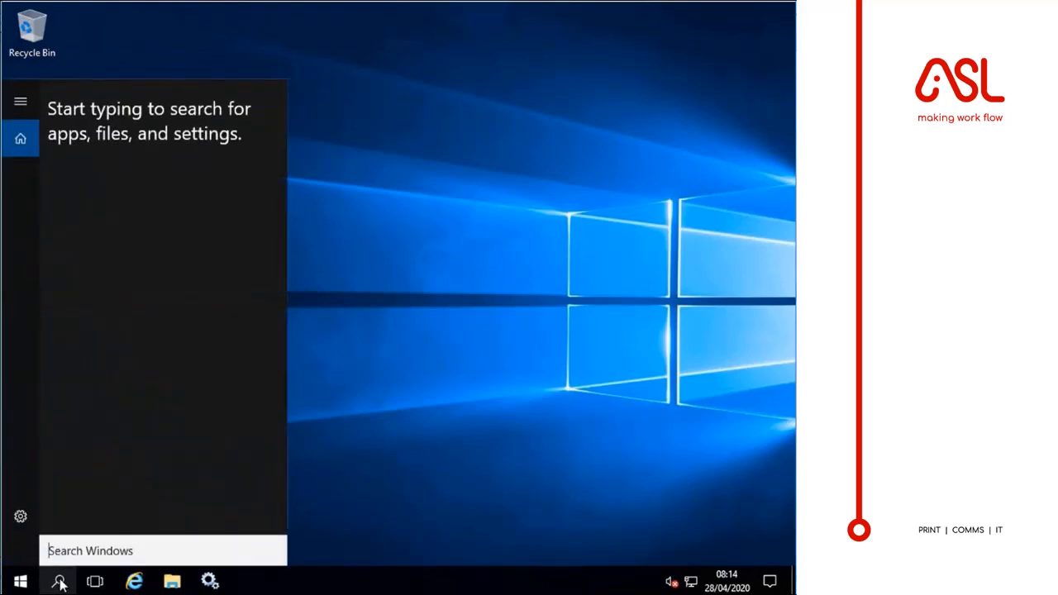
{"action": "type", "text": "cm"}
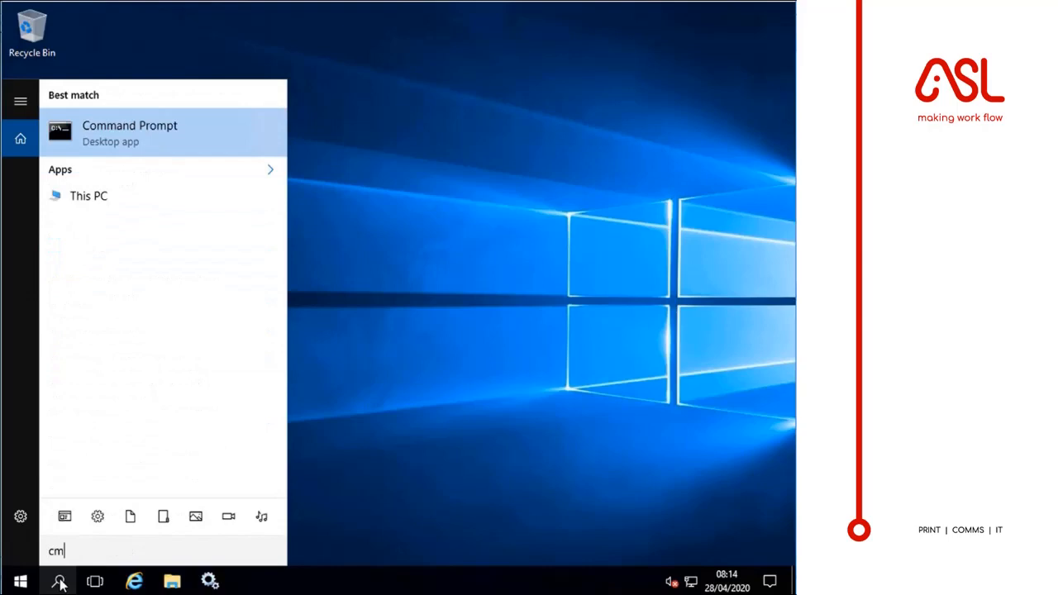
{"action": "right_click", "coordinate": [129, 132]}
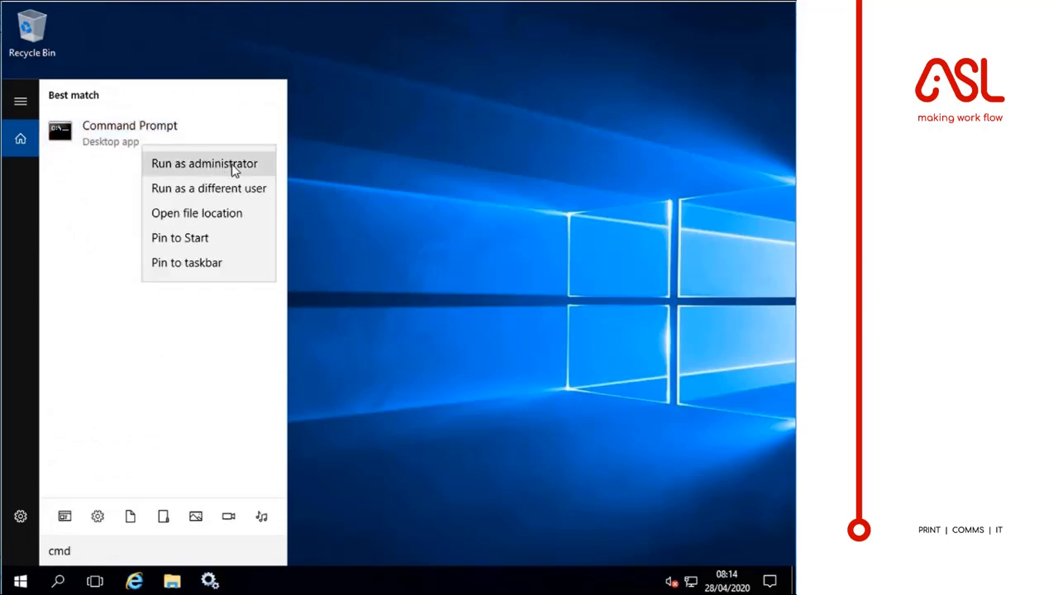
{"action": "left_click", "coordinate": [205, 164]}
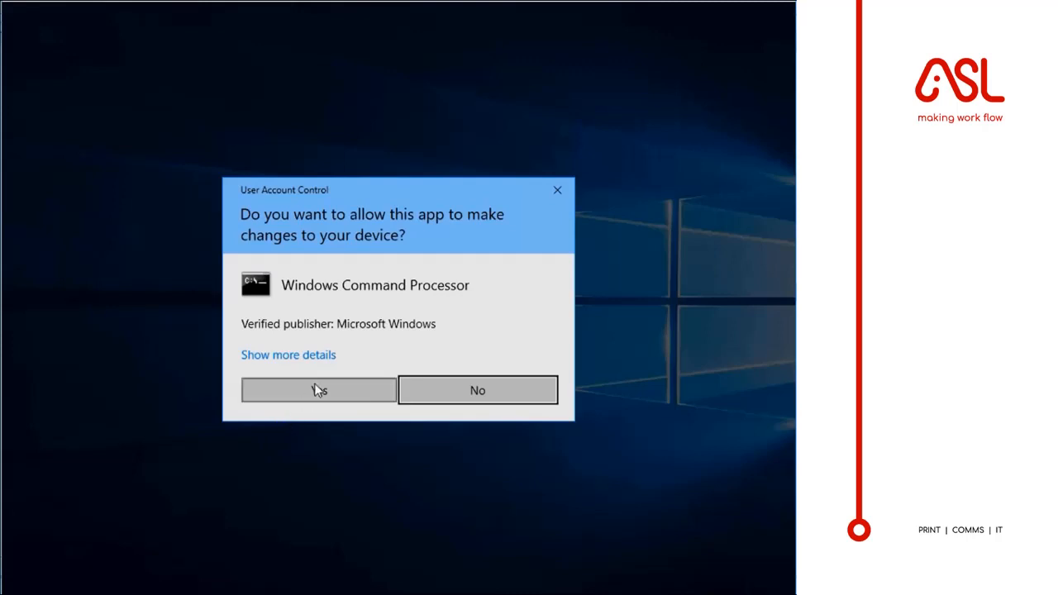
{"action": "left_click", "coordinate": [317, 390]}
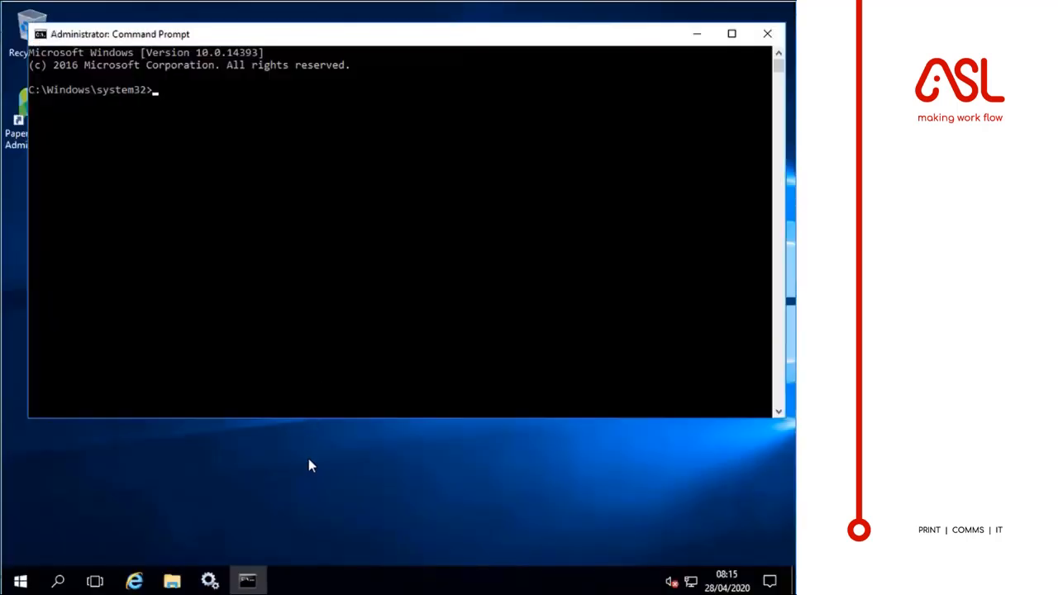
{"action": "mouse_move", "coordinate": [314, 471]}
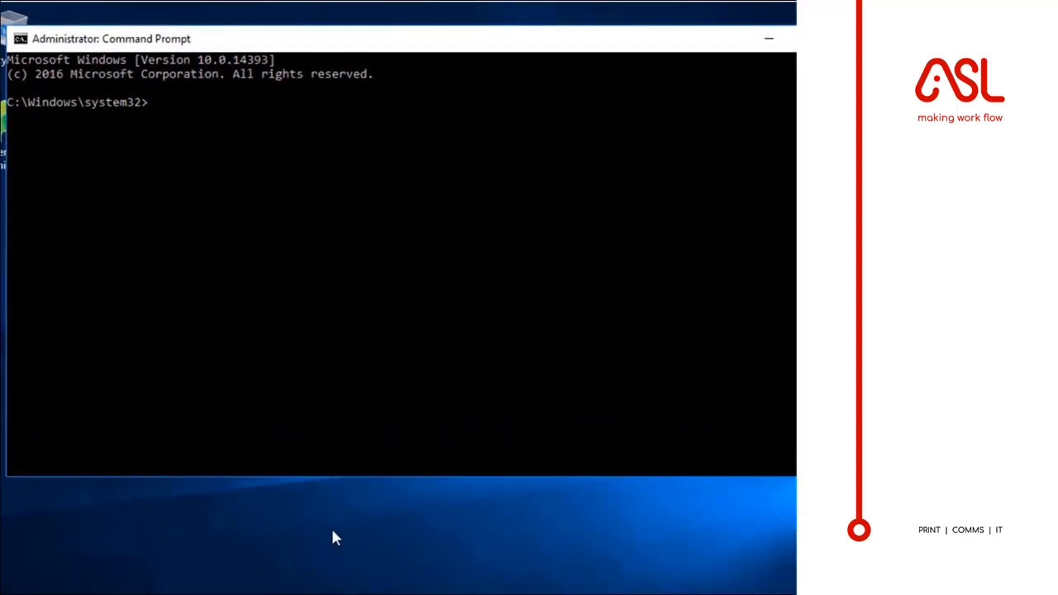
Step: Change directory to C:\Program Files\PaperCut MF\server\bin\win
{"action": "type", "text": "cd C:"}
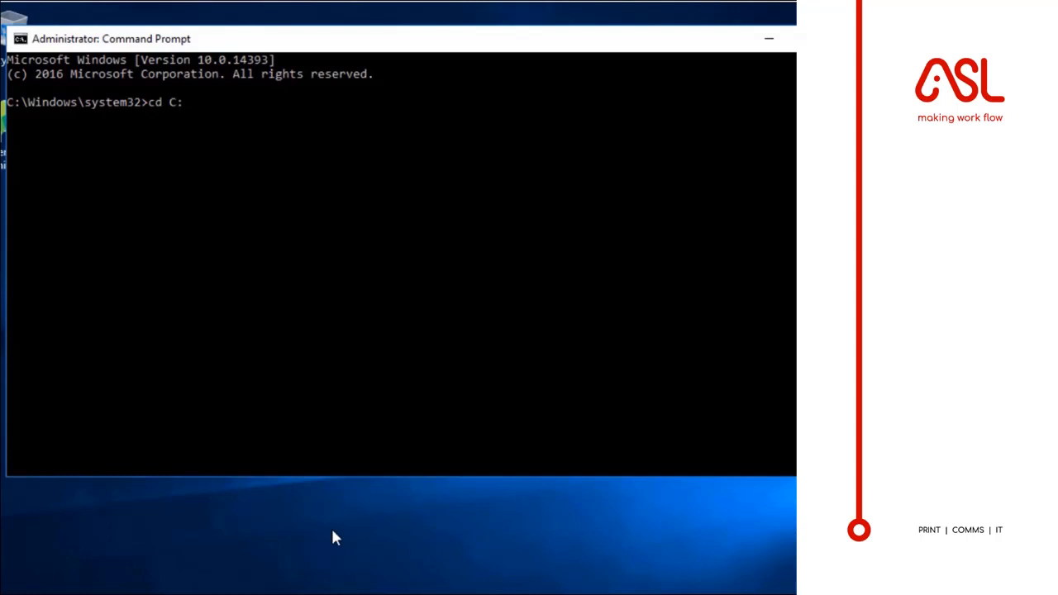
{"action": "type", "text": "\\Program"}
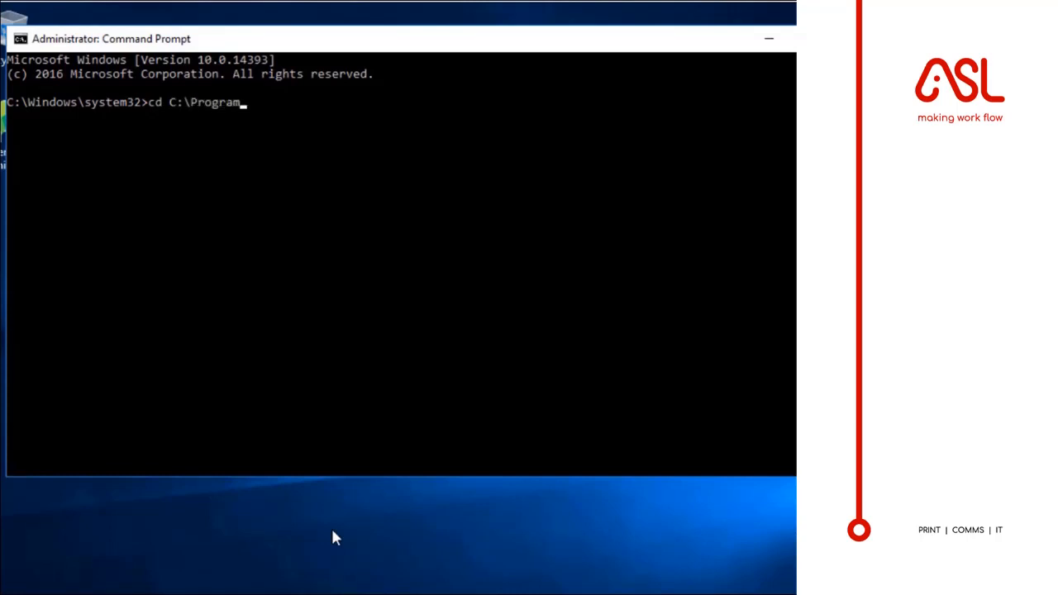
{"action": "type", "text": "Files\\"}
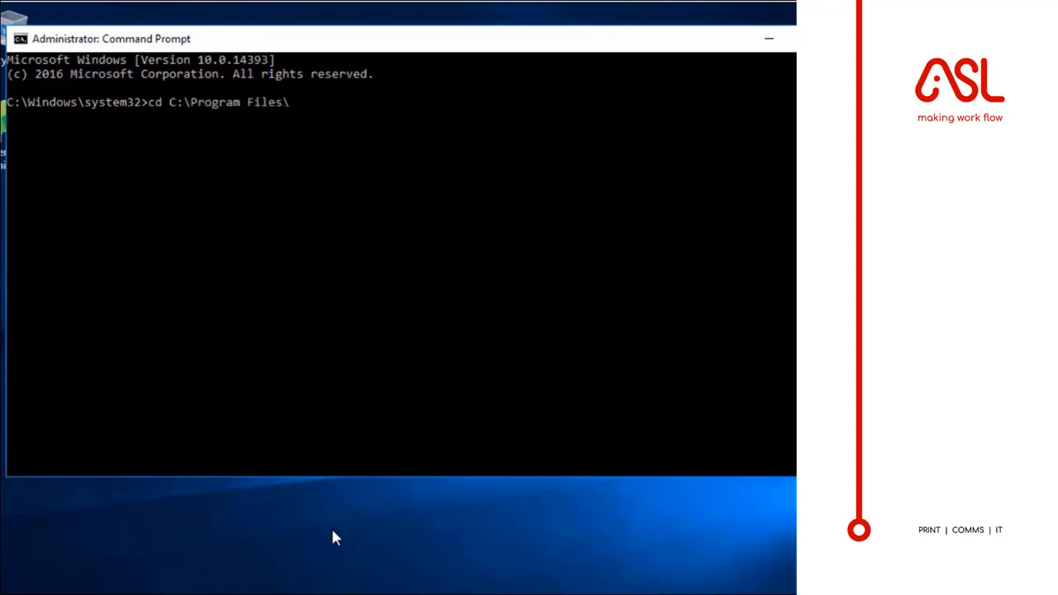
{"action": "type", "text": "PaperCut"}
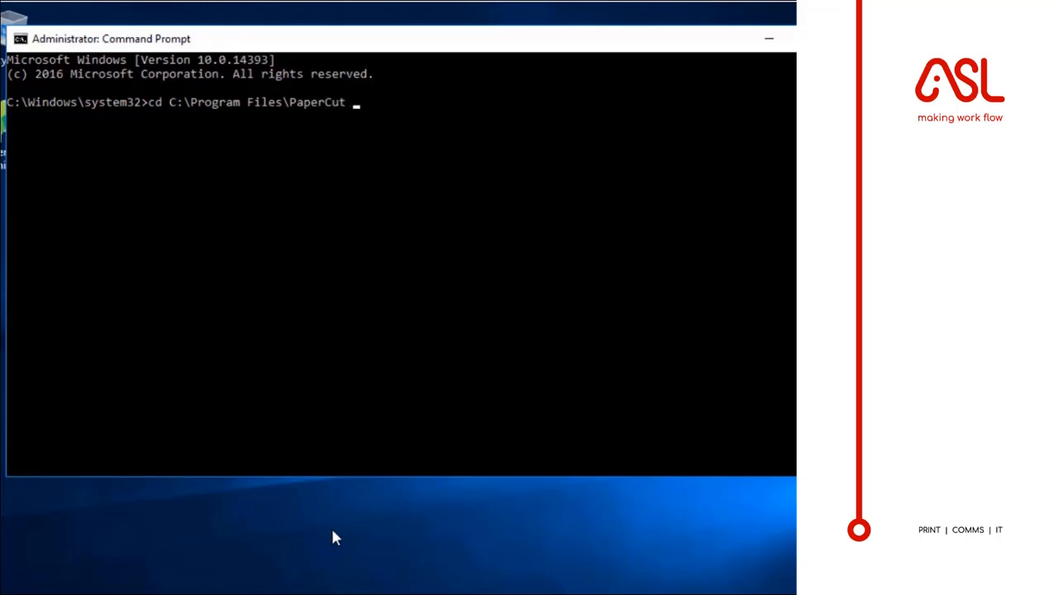
{"action": "type", "text": "MF\\s"}
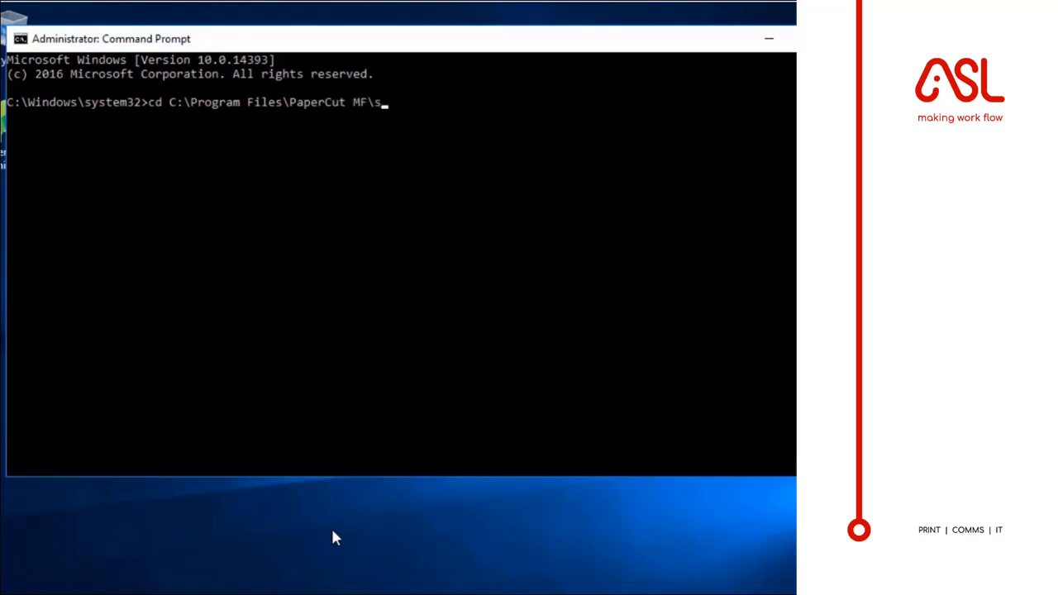
{"action": "type", "text": "erver\\"}
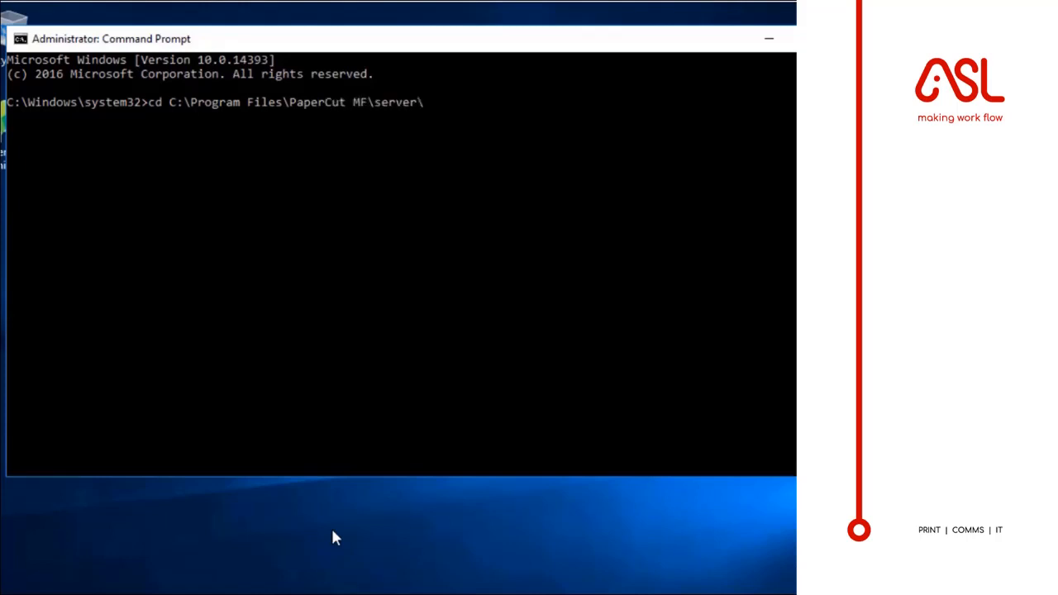
{"action": "type", "text": "bin\\wi"}
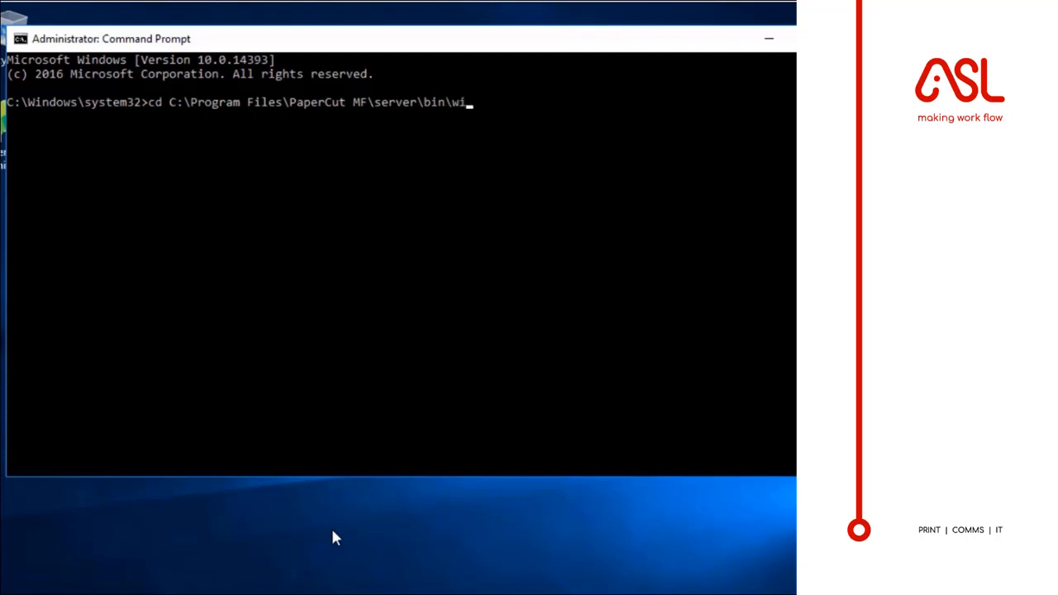
{"action": "key", "text": "Enter"}
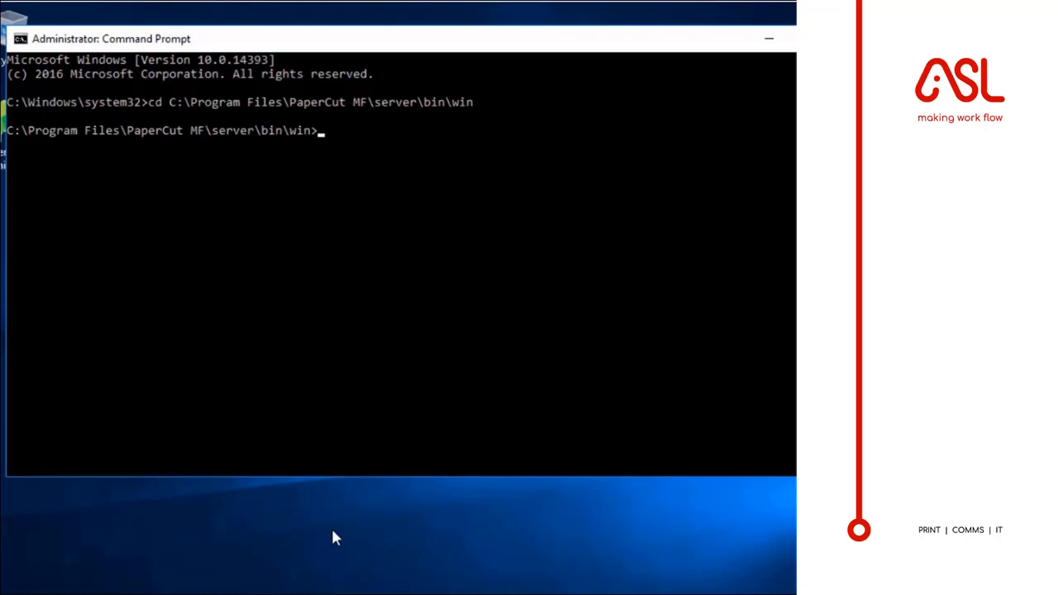
Step: Run db-tools export-db and select the resulting backup zip path for copying
{"action": "type", "text": "d"}
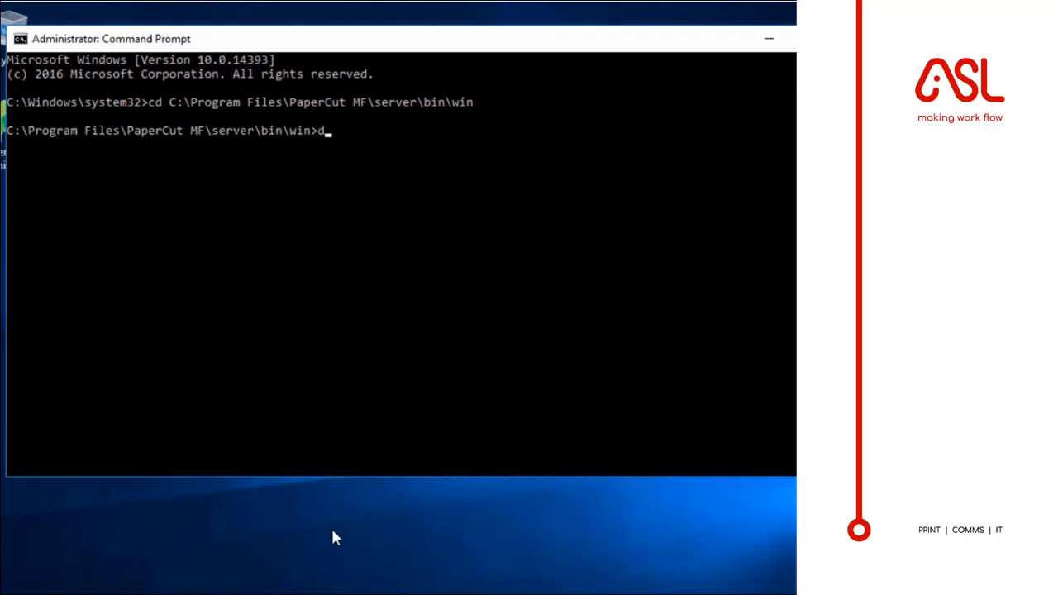
{"action": "type", "text": "b-t"}
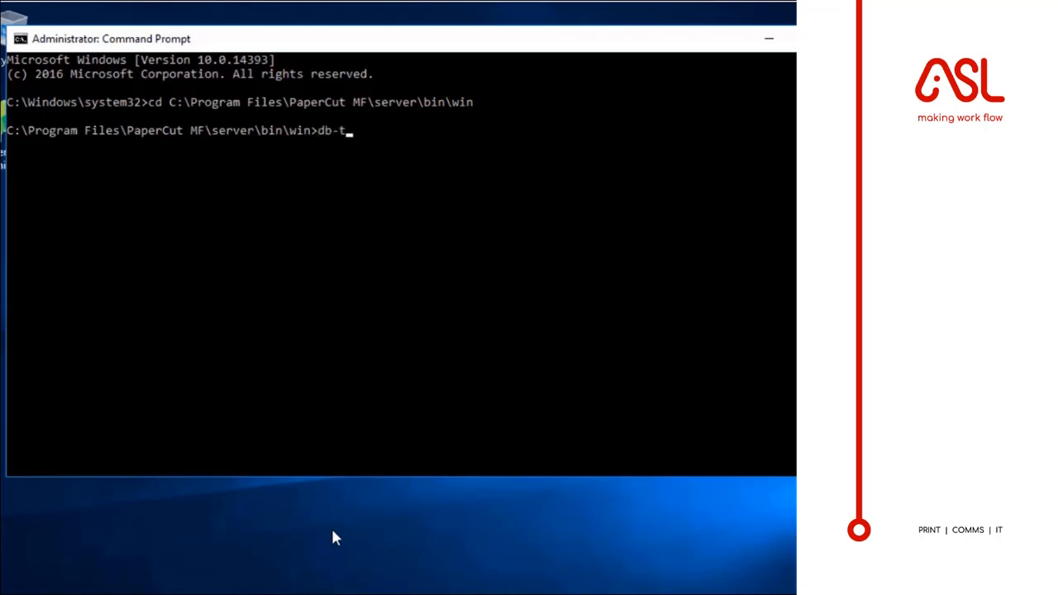
{"action": "type", "text": "ools export"}
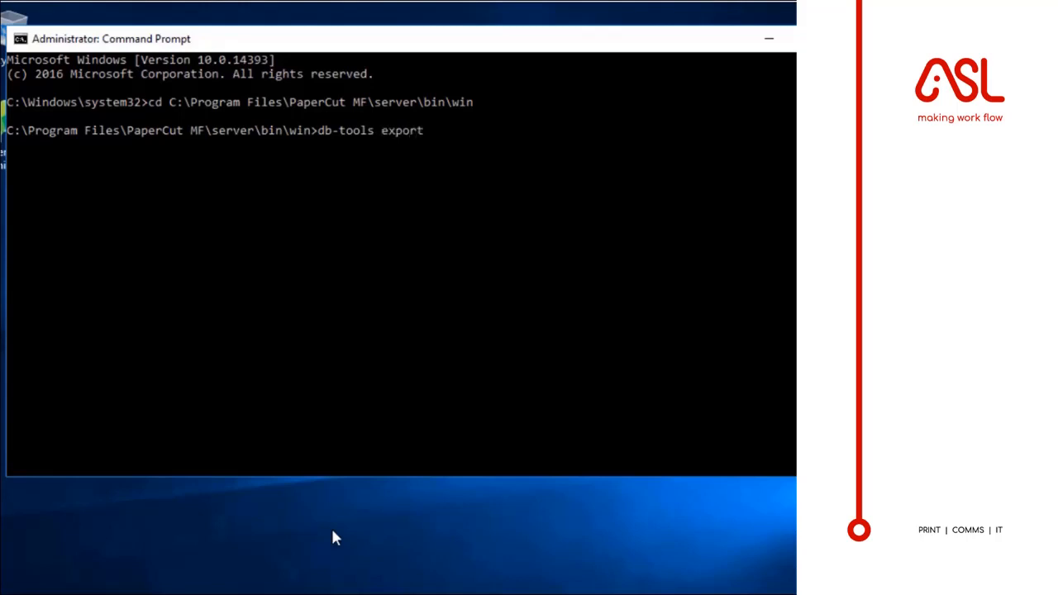
{"action": "type", "text": "-db"}
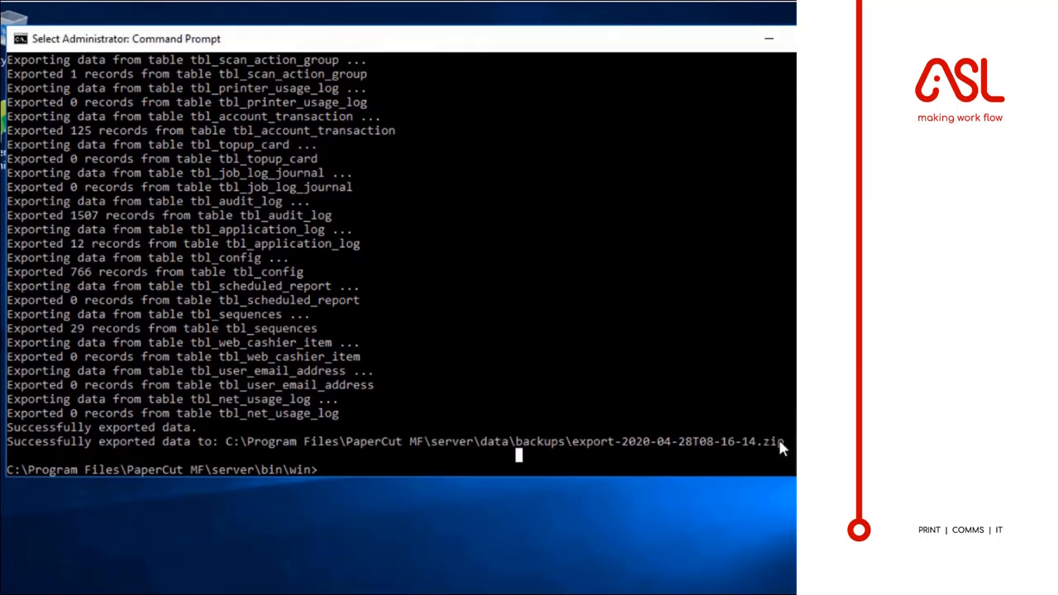
{"action": "left_click_drag", "start_coordinate": [784, 440], "coordinate": [374, 440]}
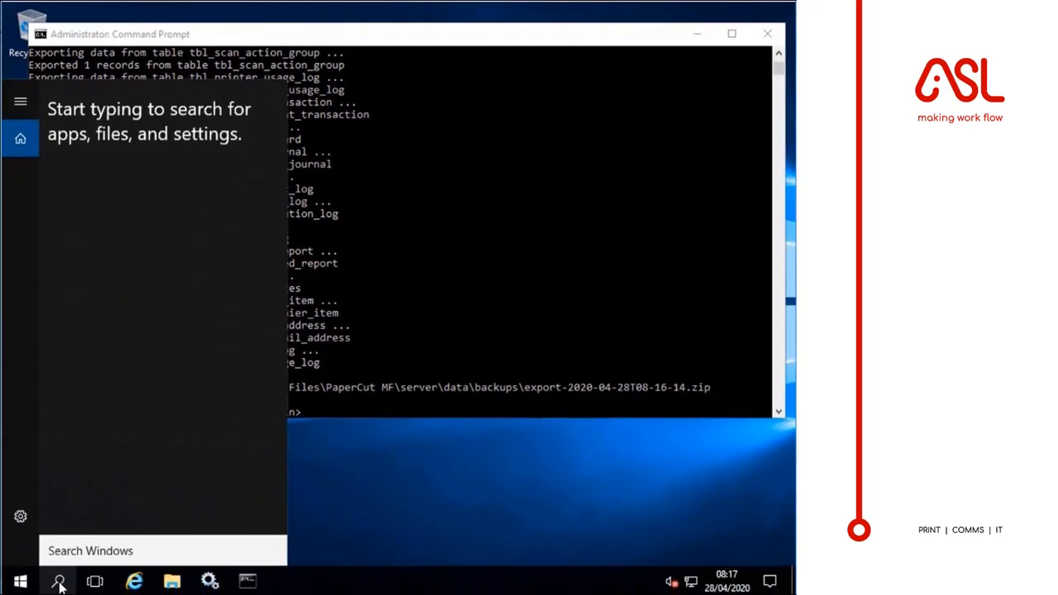
Step: Note the quoted path ...\data\backups\export-2020-04-28T08-16-14.zip in a new Notepad document
{"action": "type", "text": "note"}
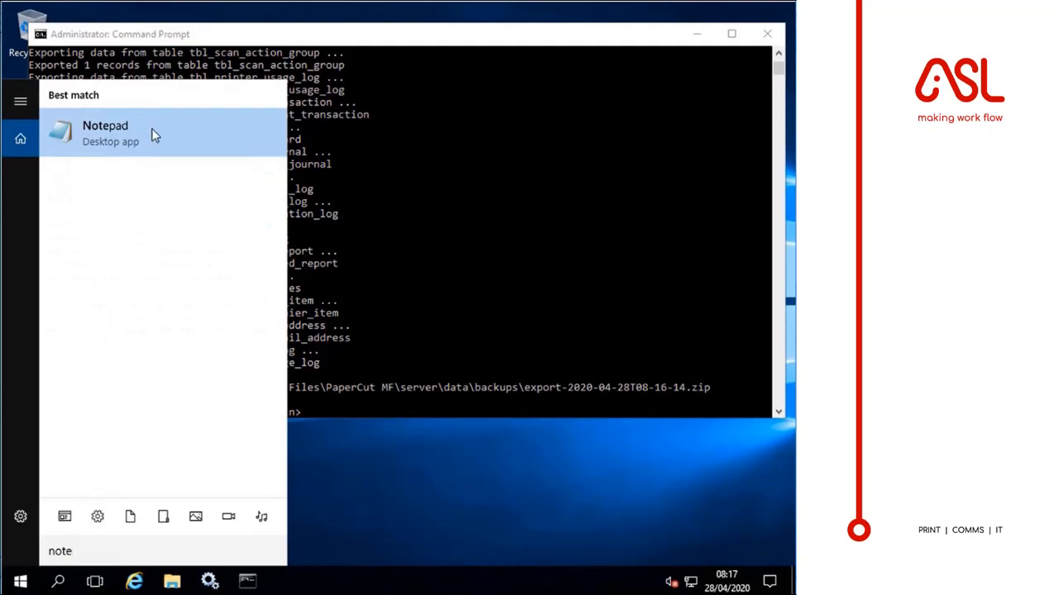
{"action": "left_click", "coordinate": [106, 132]}
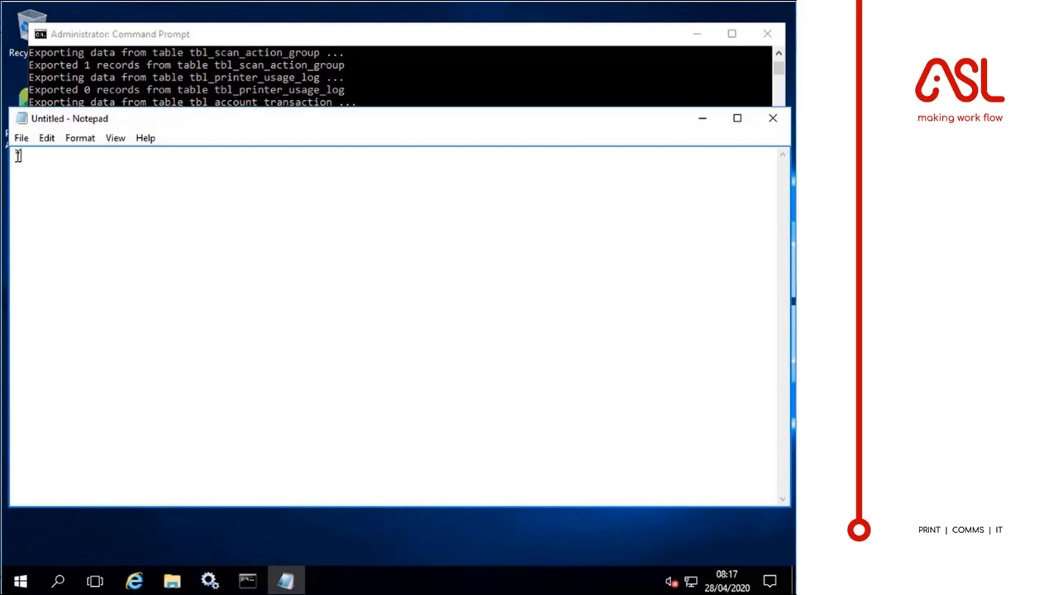
{"action": "type", "text": "\"C:\\Program Files\\PaperCut MF\\server\\data\\backups\\export-2020-04-28T08-16-14.zip\""}
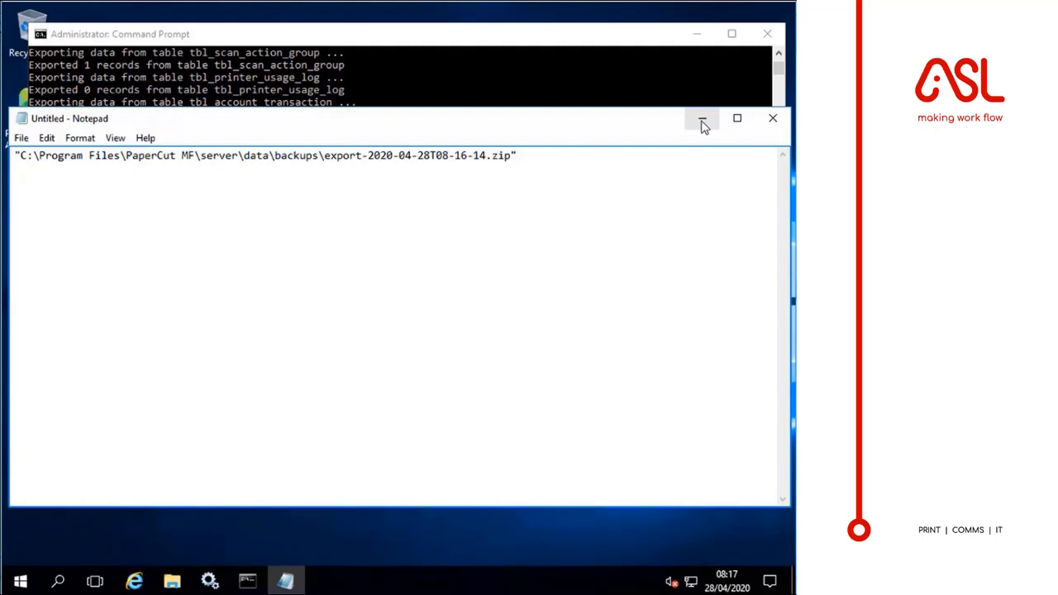
{"action": "mouse_move", "coordinate": [701, 119]}
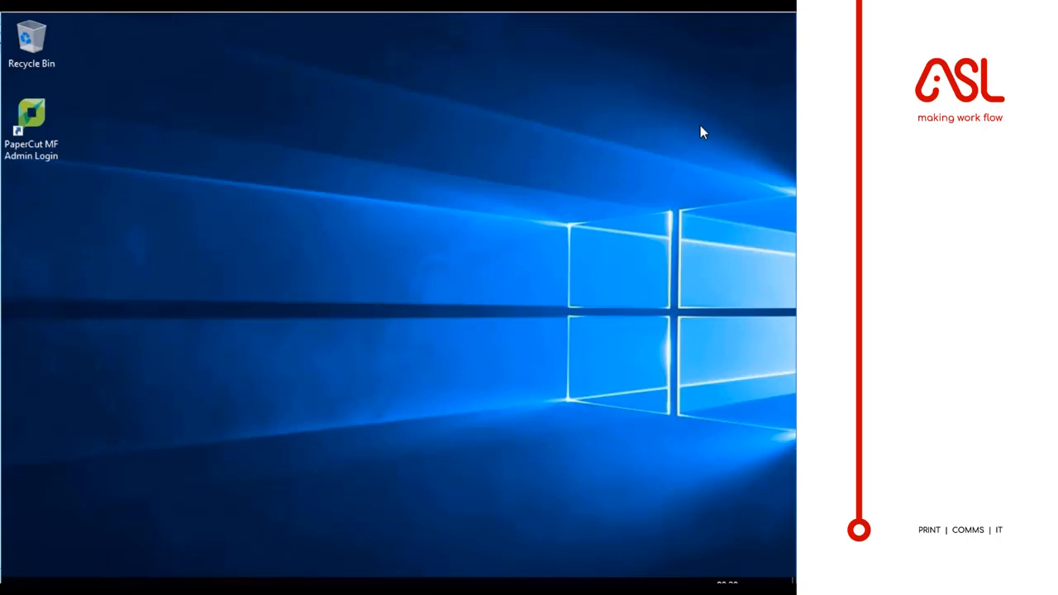
Step: Launch a second administrator Command Prompt via Start search for cmd, accepting UAC
{"action": "left_click", "coordinate": [17, 582]}
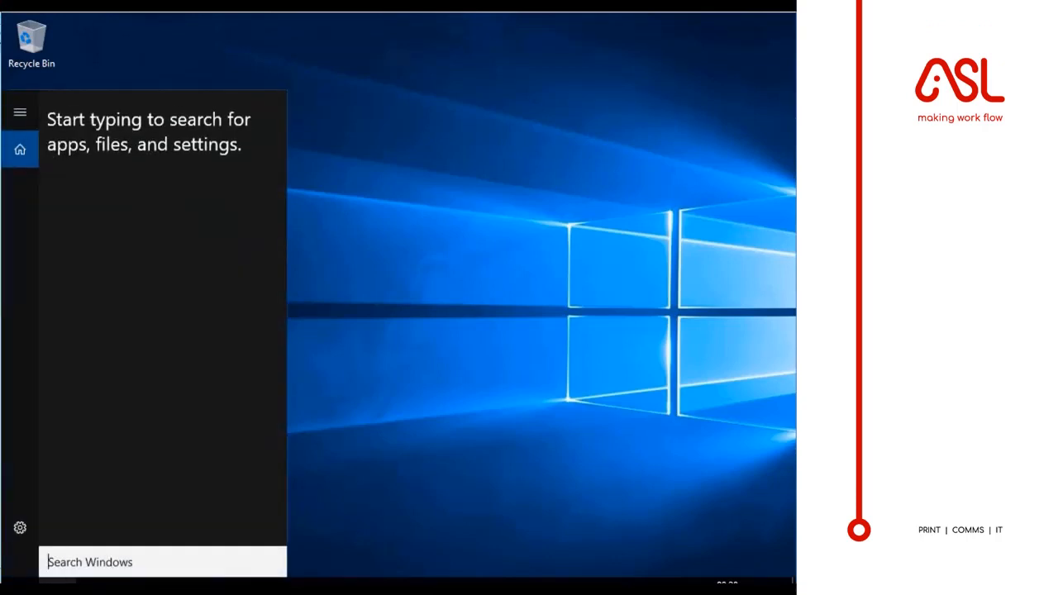
{"action": "type", "text": "cmd"}
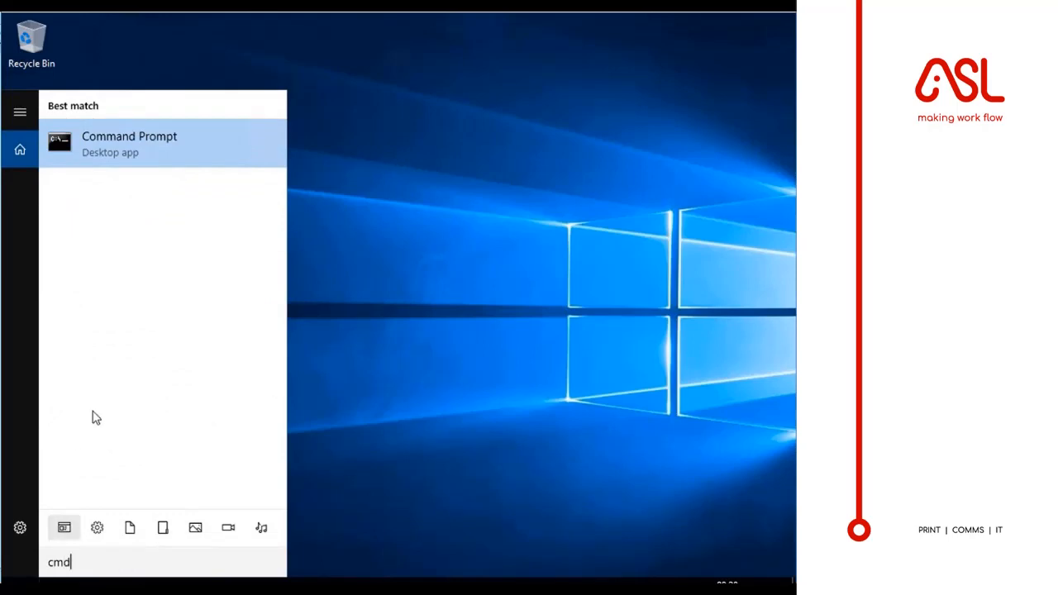
{"action": "right_click", "coordinate": [129, 142]}
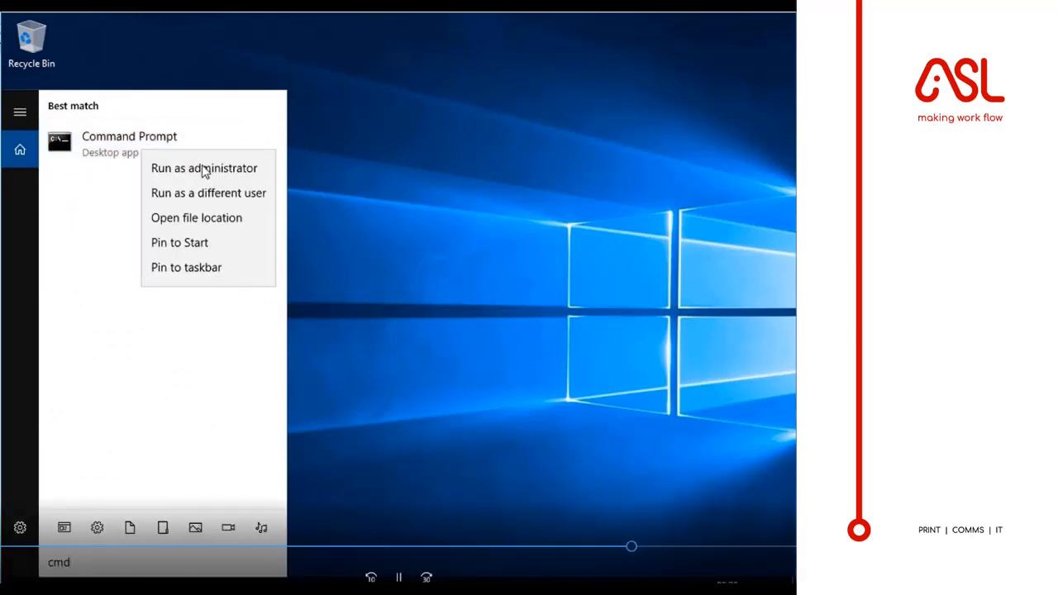
{"action": "left_click", "coordinate": [204, 169]}
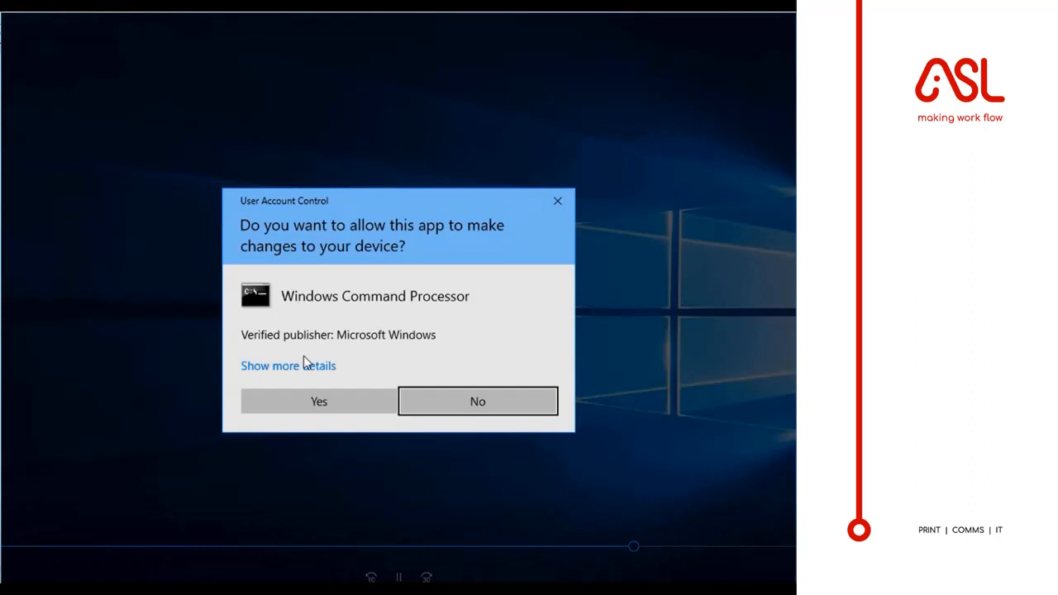
{"action": "left_click", "coordinate": [318, 402]}
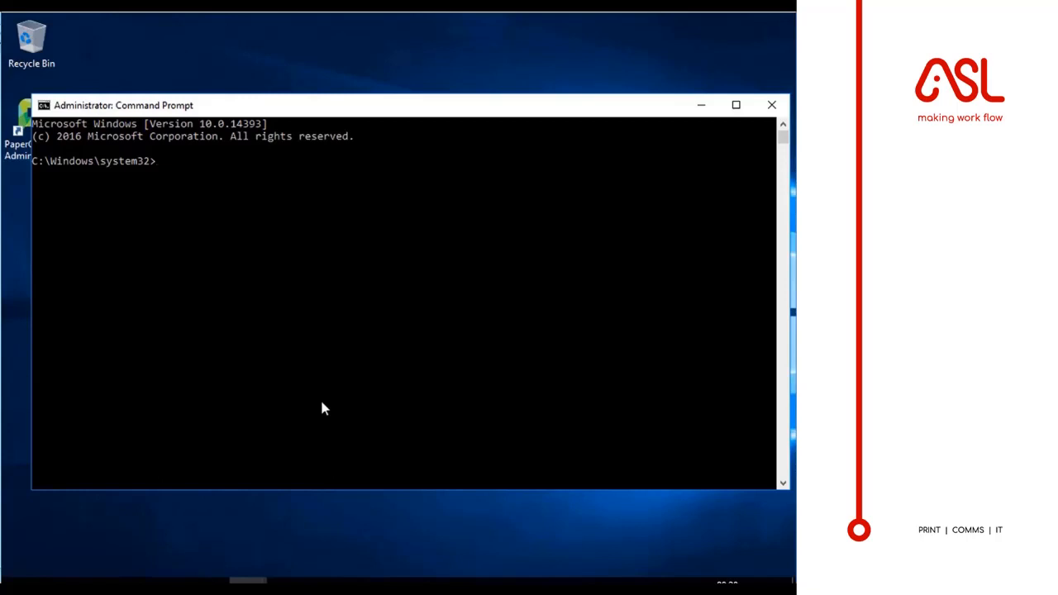
Step: Change directory to C:\Program Files\PaperCut MF\server\bin\win
{"action": "type", "text": "cd"}
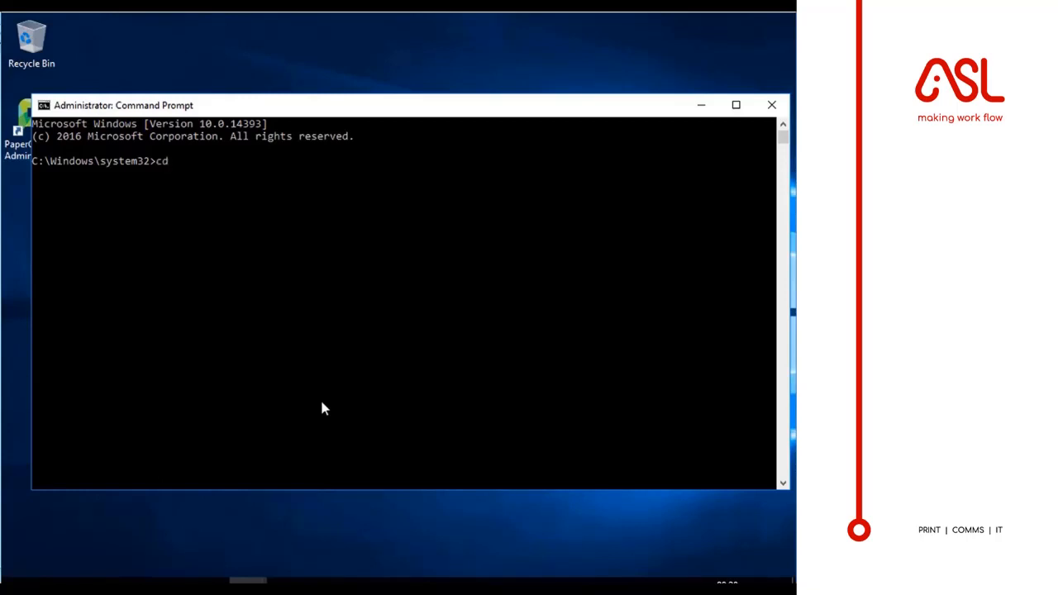
{"action": "type", "text": "C:\\Pro"}
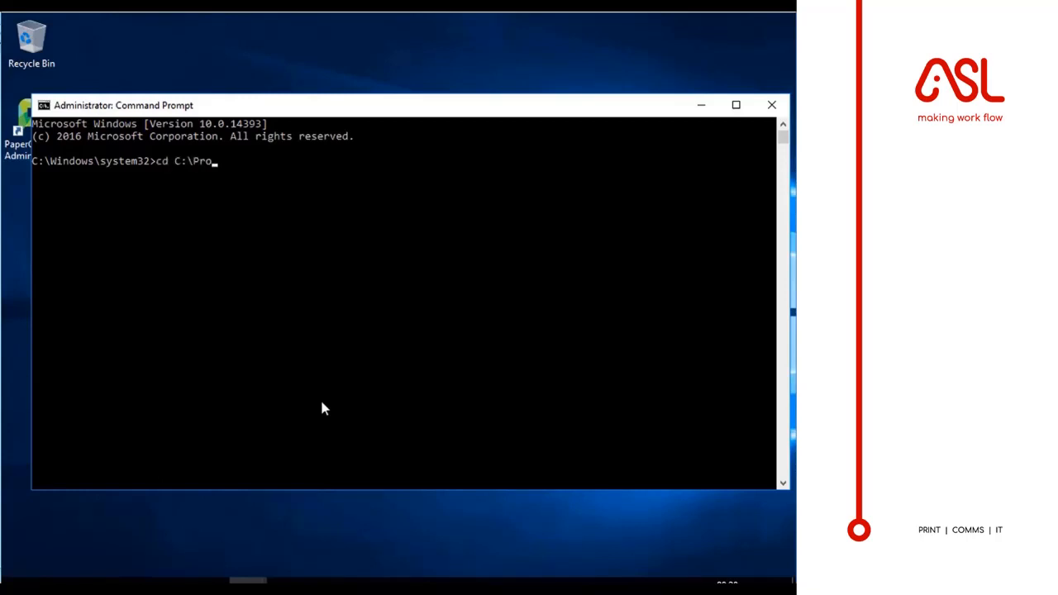
{"action": "type", "text": "gram Files\\PaperCut MF"}
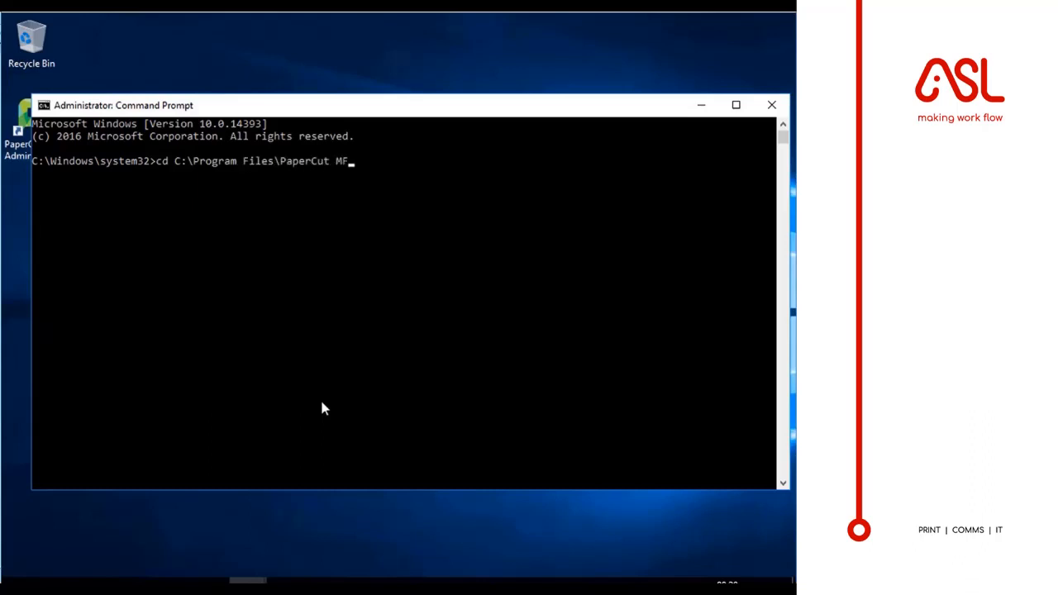
{"action": "type", "text": "\\server\\"}
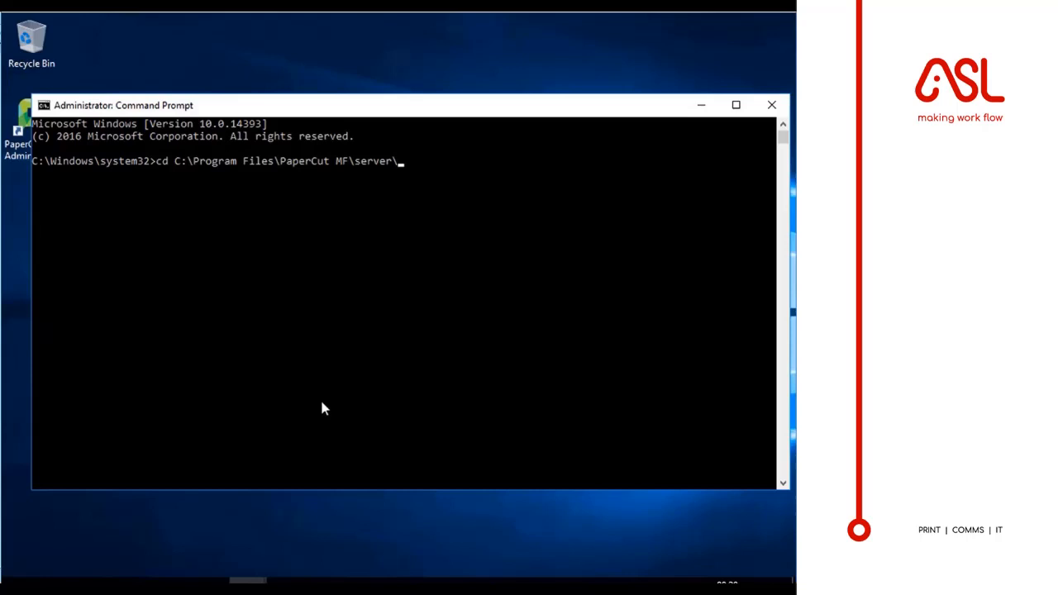
{"action": "type", "text": "bin\\win"}
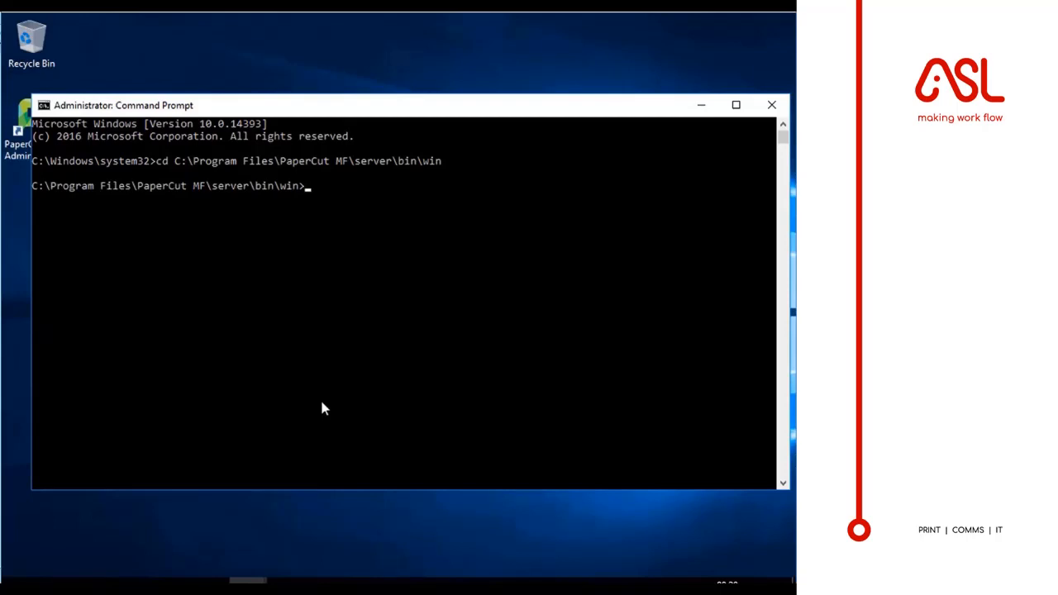
Step: Run db-tools init-db -f, confirm with y, and select the successful initialisation message
{"action": "type", "text": "db-"}
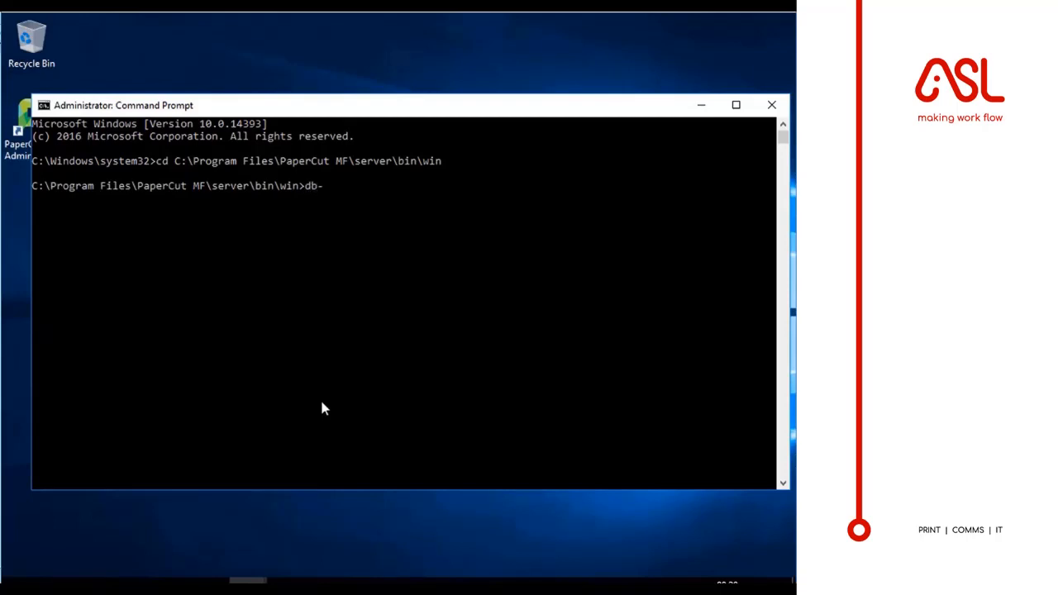
{"action": "type", "text": "tools i"}
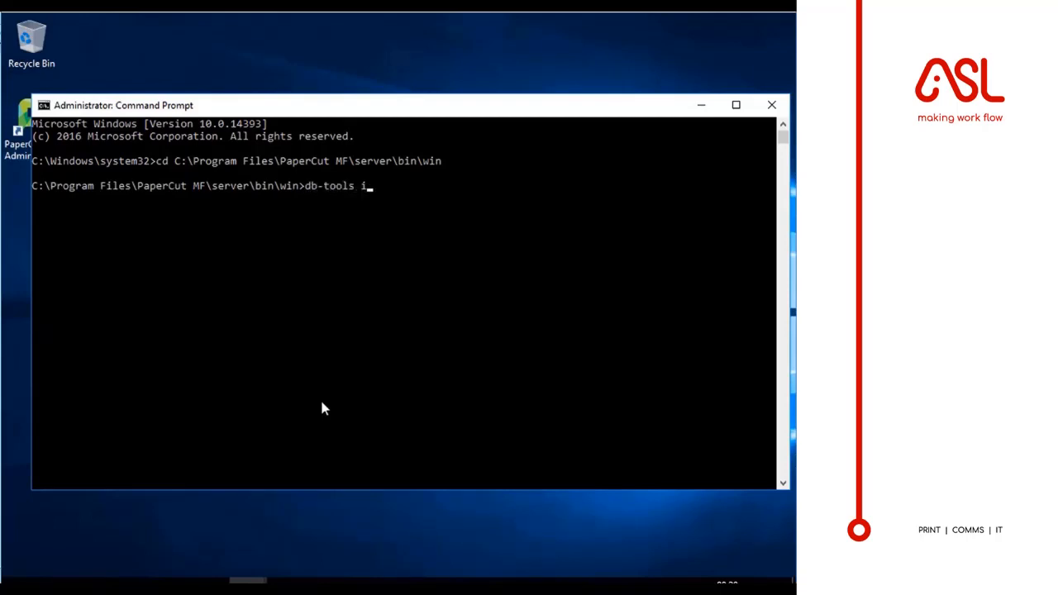
{"action": "type", "text": "nit-"}
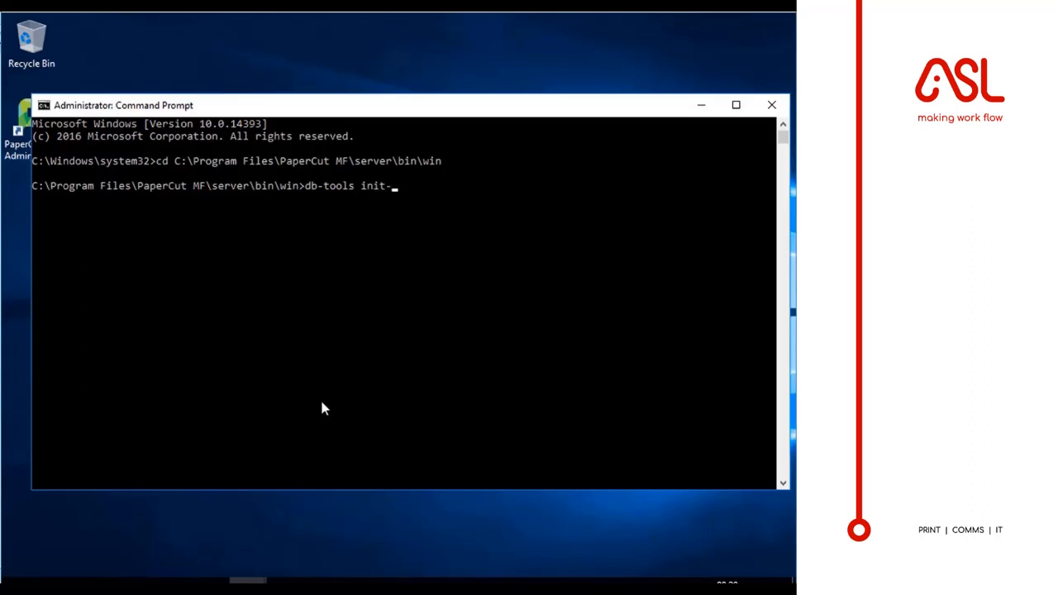
{"action": "type", "text": "db"}
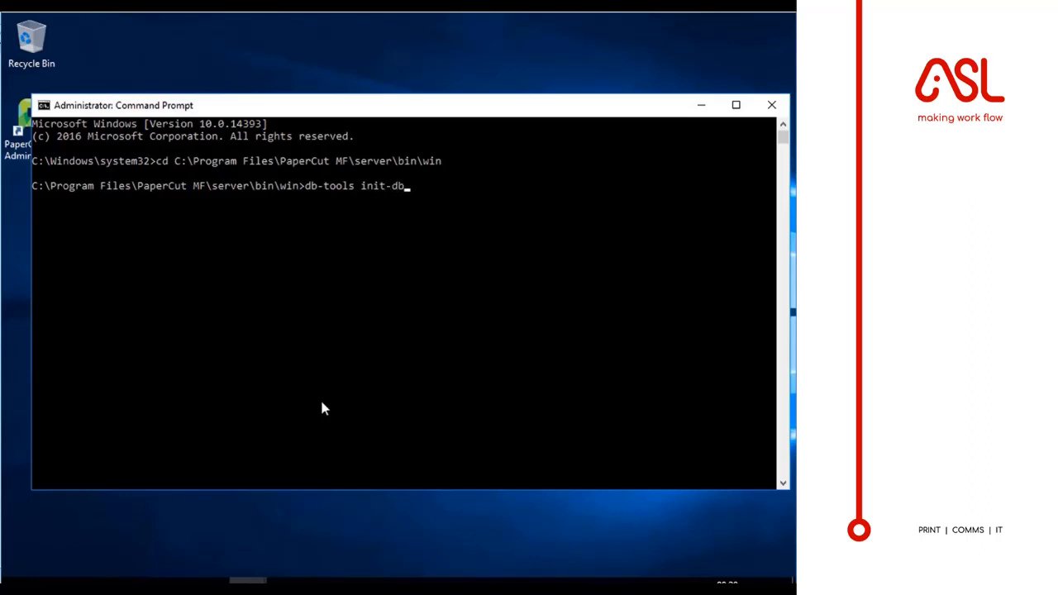
{"action": "type", "text": "-"}
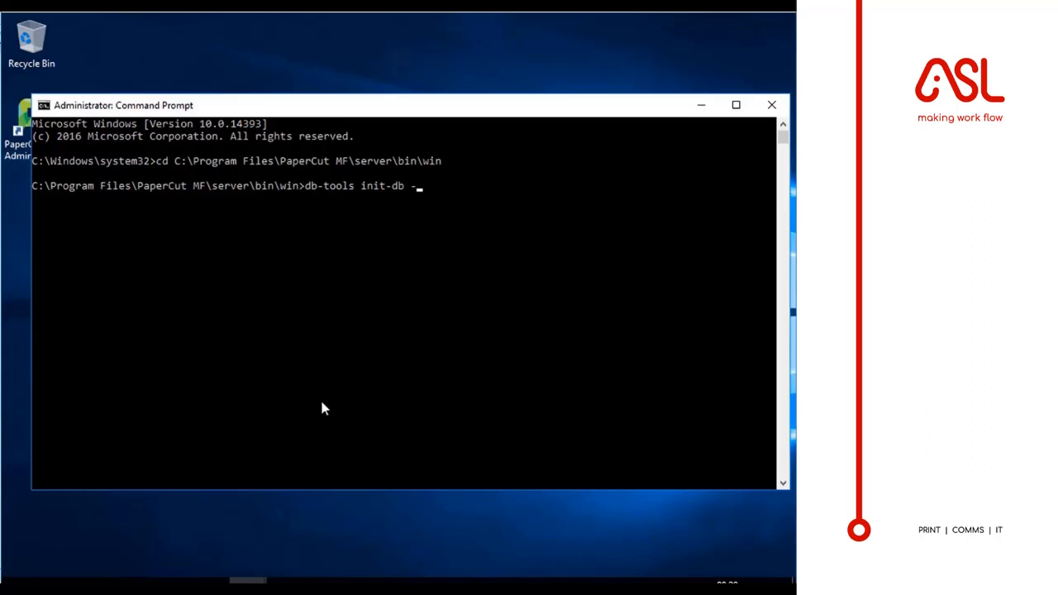
{"action": "type", "text": "f"}
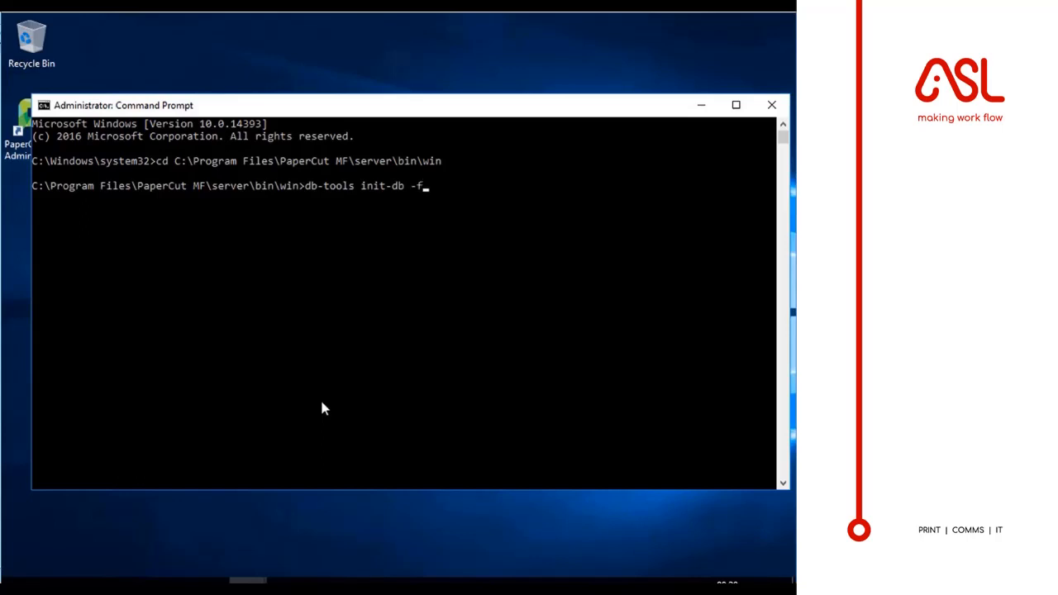
{"action": "key", "text": "enter"}
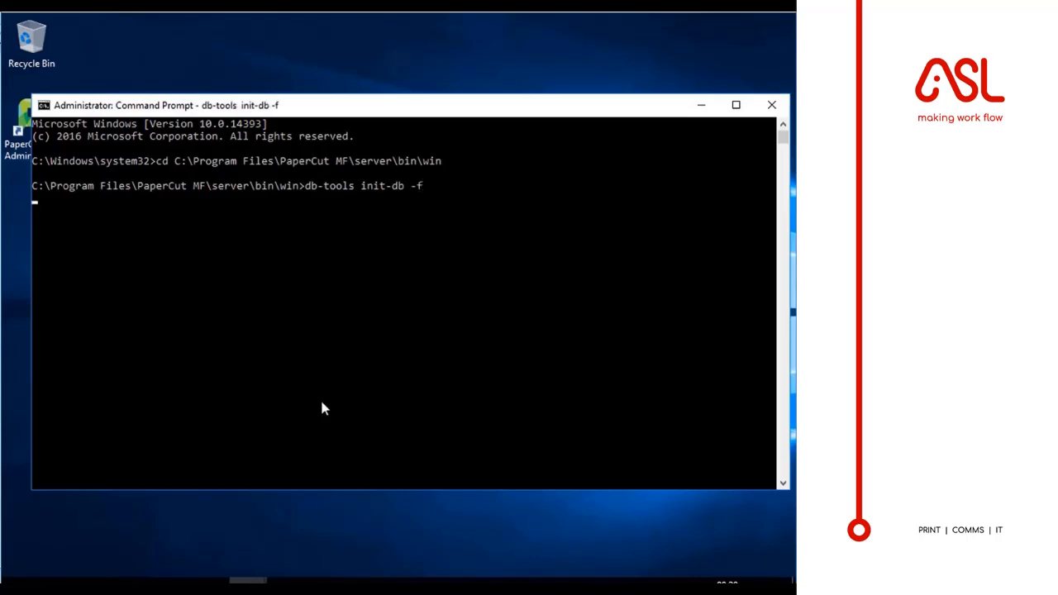
{"action": "type", "text": "you want to continue?  (y/N) y"}
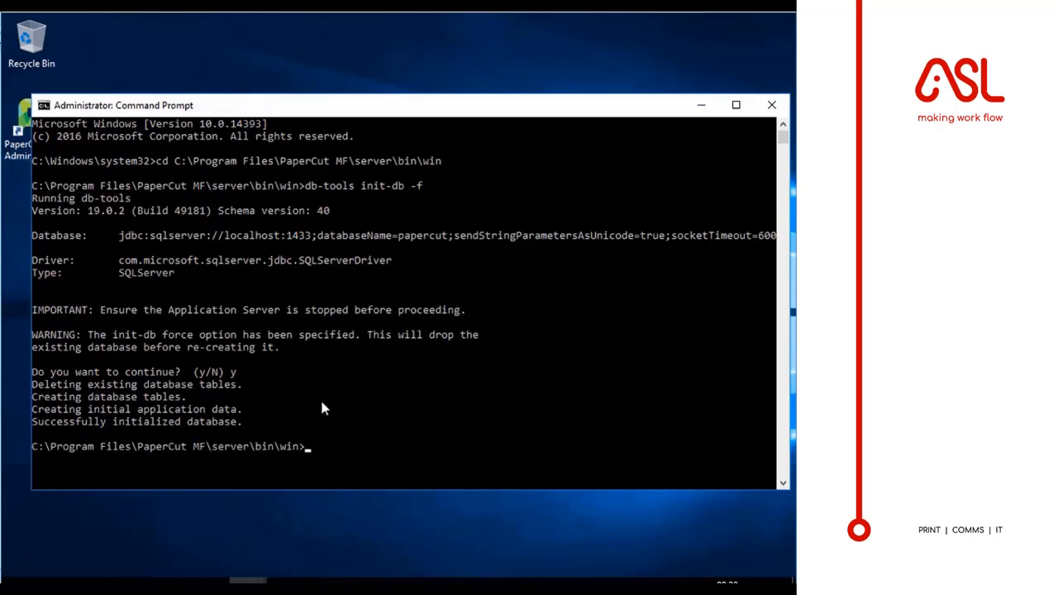
{"action": "double_click", "coordinate": [211, 422]}
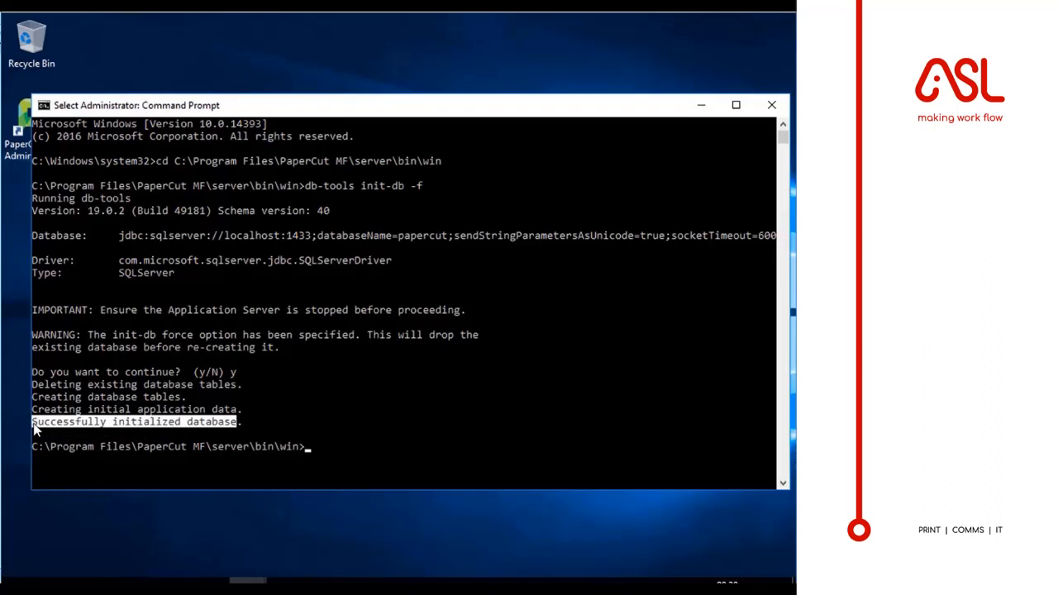
{"action": "mouse_move", "coordinate": [43, 447]}
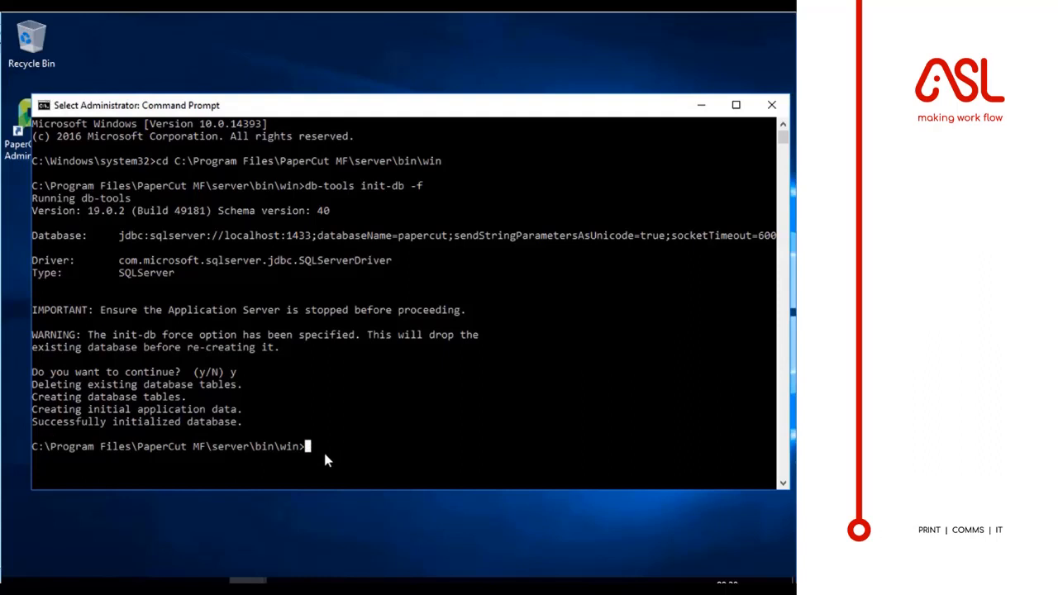
Step: Run db-tools import-db -f on the export-2020-04-28T08-16-14.zip backup and confirm with y to load the records
{"action": "type", "text": "db-tools im"}
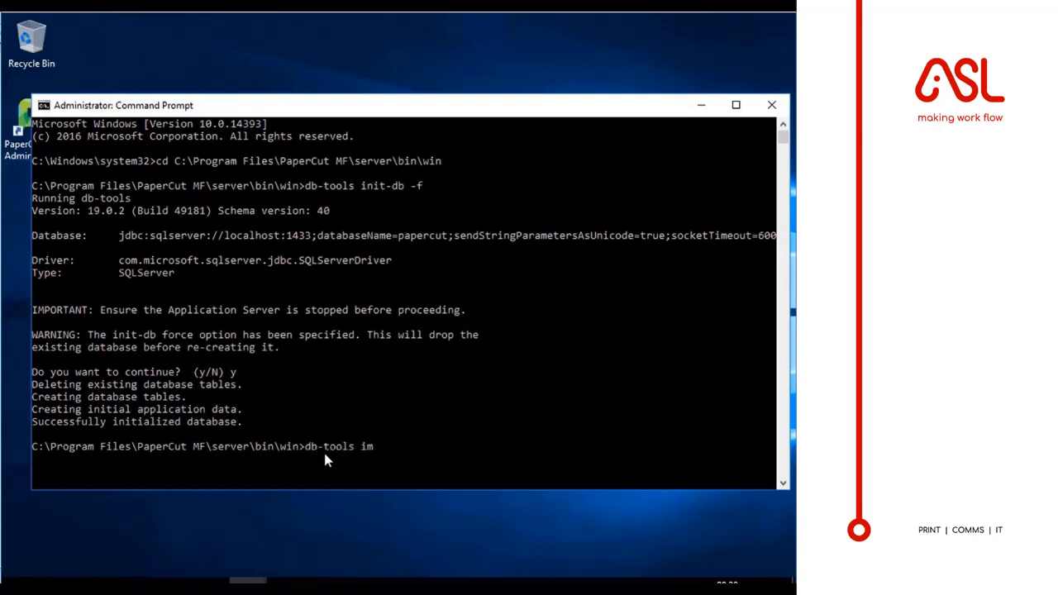
{"action": "type", "text": "port-d"}
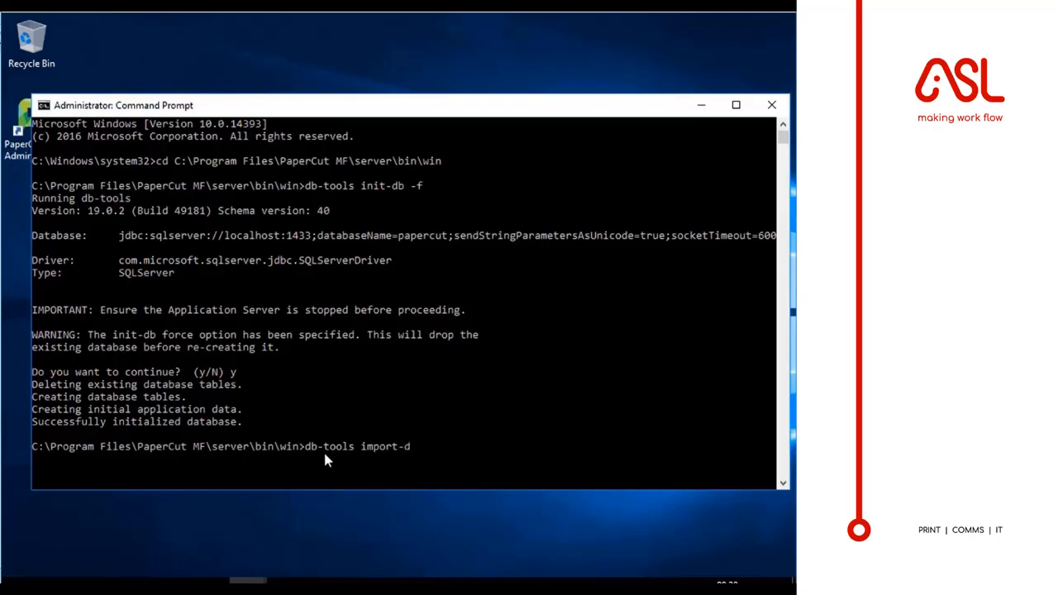
{"action": "type", "text": "b"}
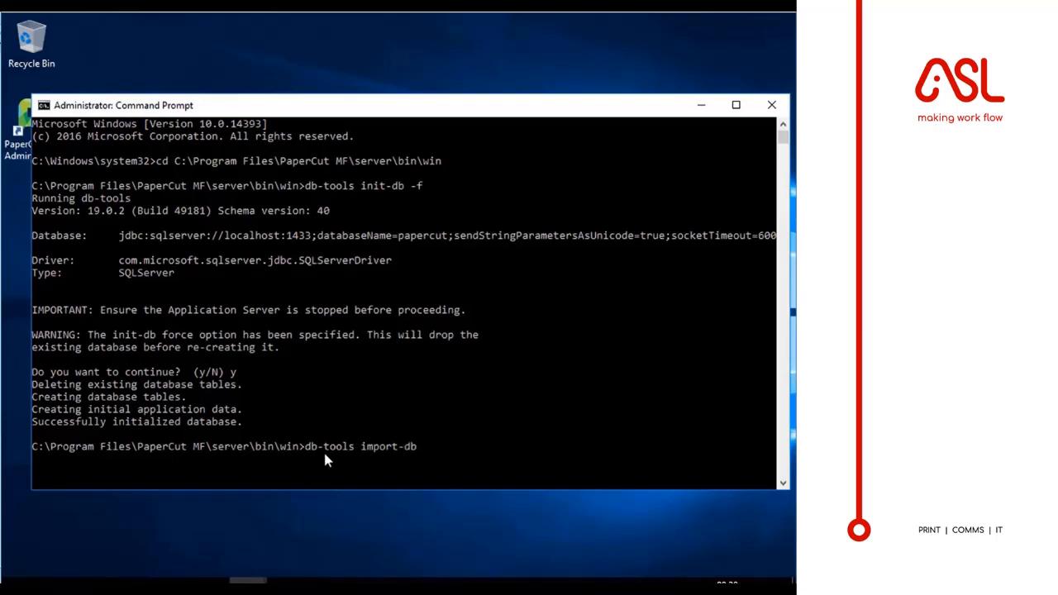
{"action": "type", "text": "-f"}
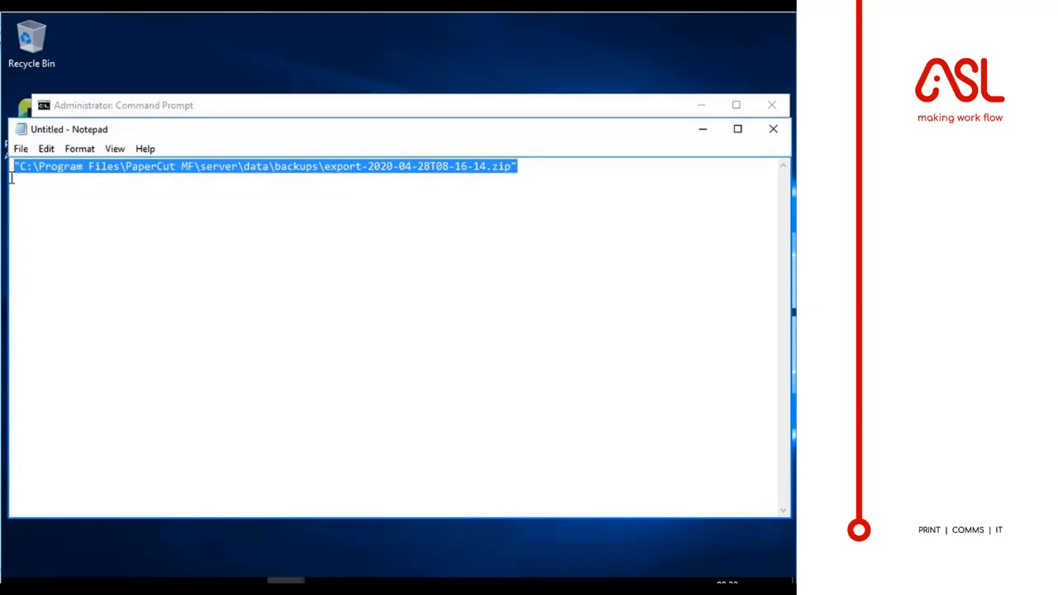
{"action": "mouse_move", "coordinate": [745, 103]}
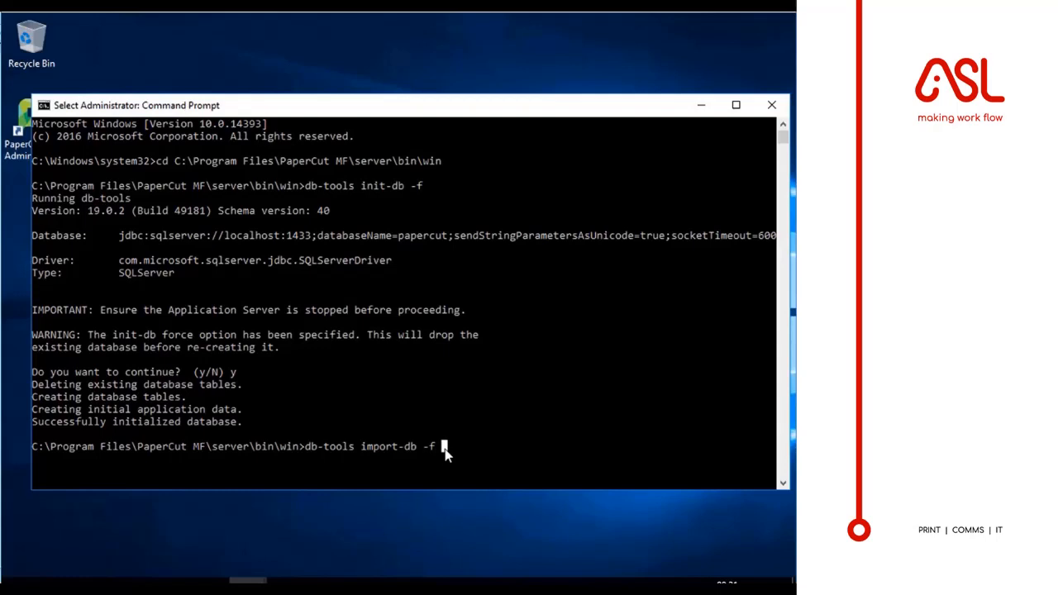
{"action": "type", "text": "\"C:\\Program Files\\PaperCut MF\\server\\data\\backups\\export-2020-04-28T08-16-14.zip\""}
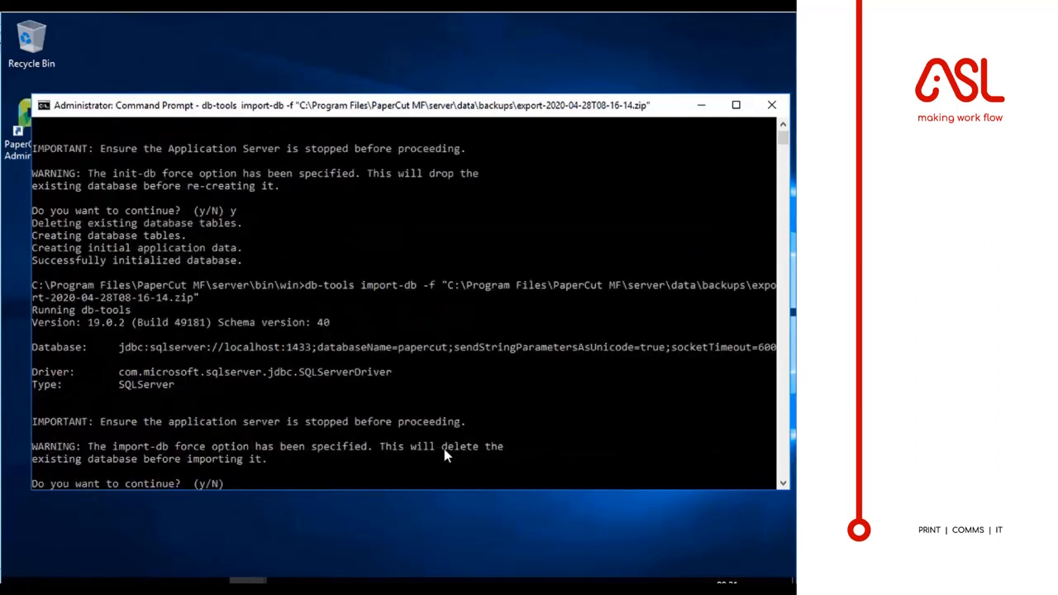
{"action": "type", "text": "y"}
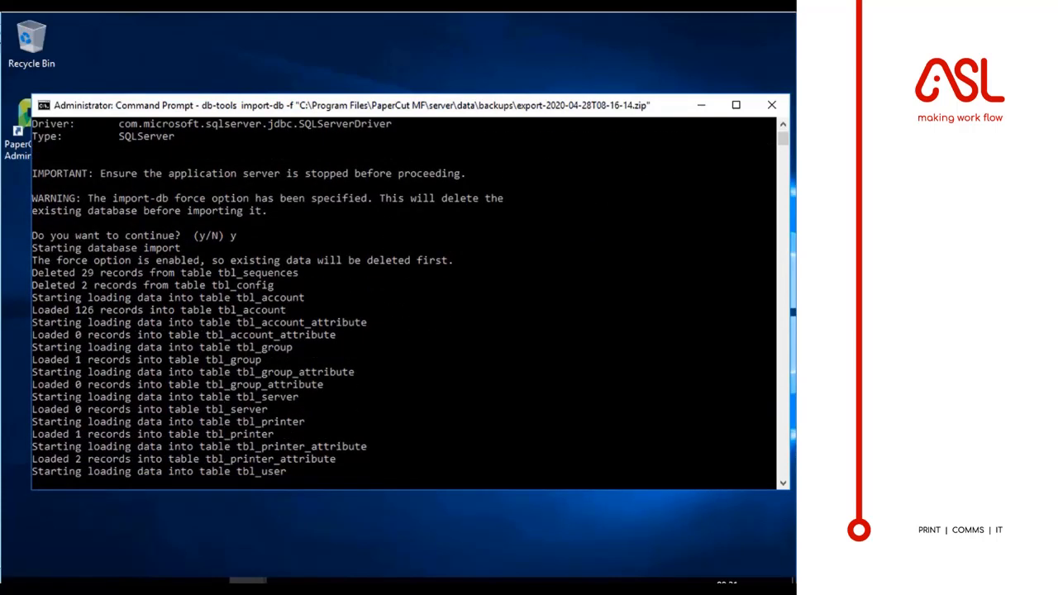
{"action": "scroll", "scroll_direction": "down", "scroll_amount": 3}
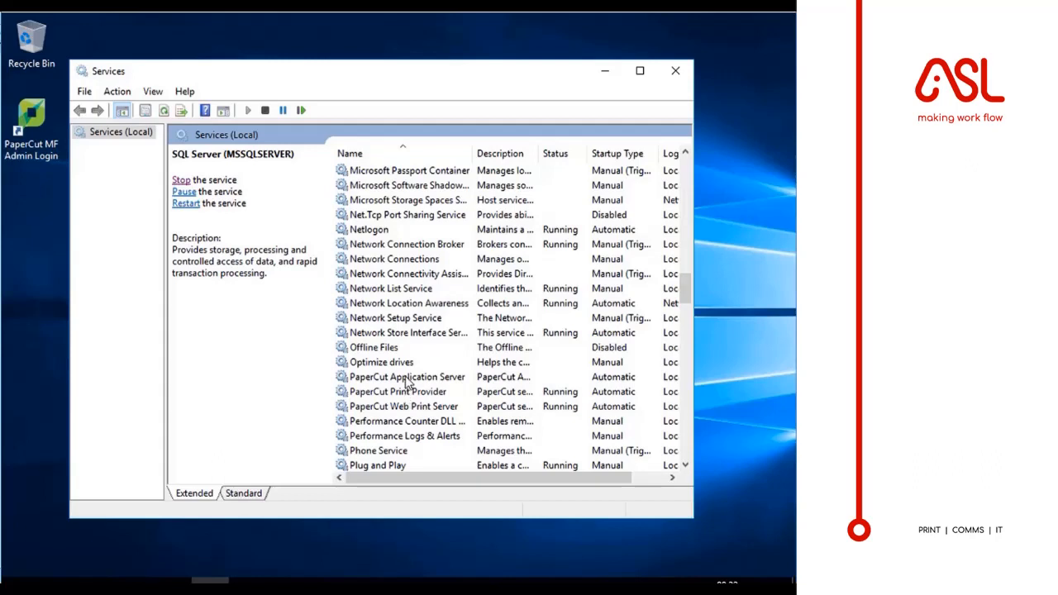
Step: Start the PaperCut Application Server service and close the Services console
{"action": "left_click", "coordinate": [407, 377]}
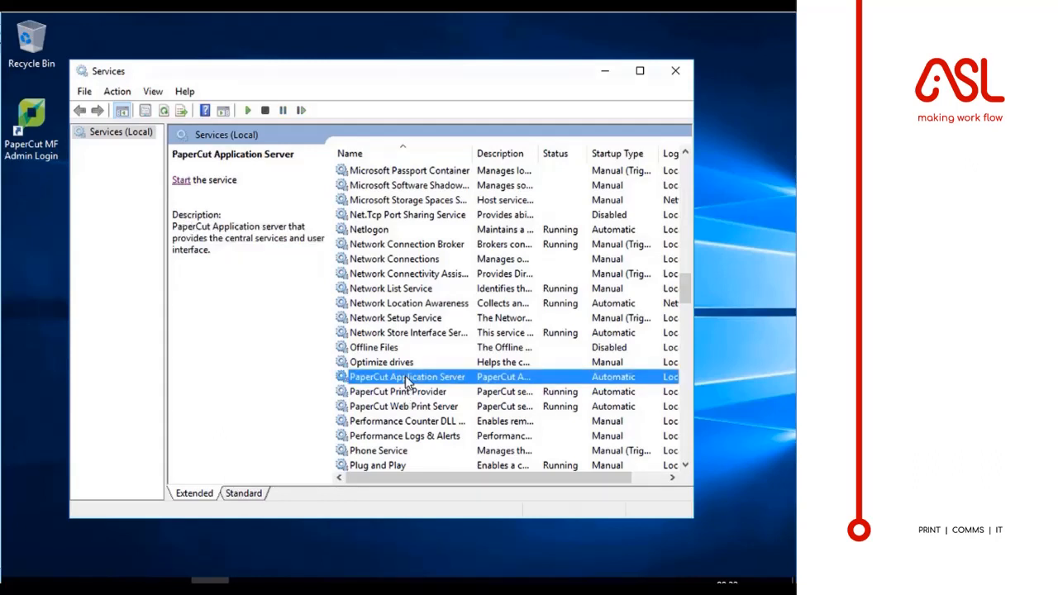
{"action": "right_click", "coordinate": [406, 377]}
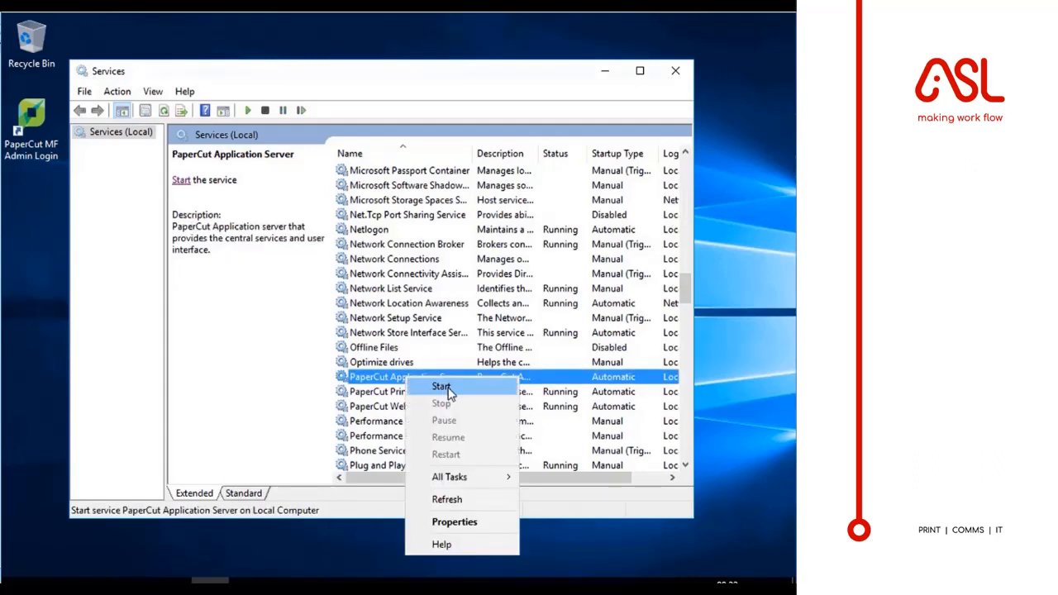
{"action": "left_click", "coordinate": [440, 387]}
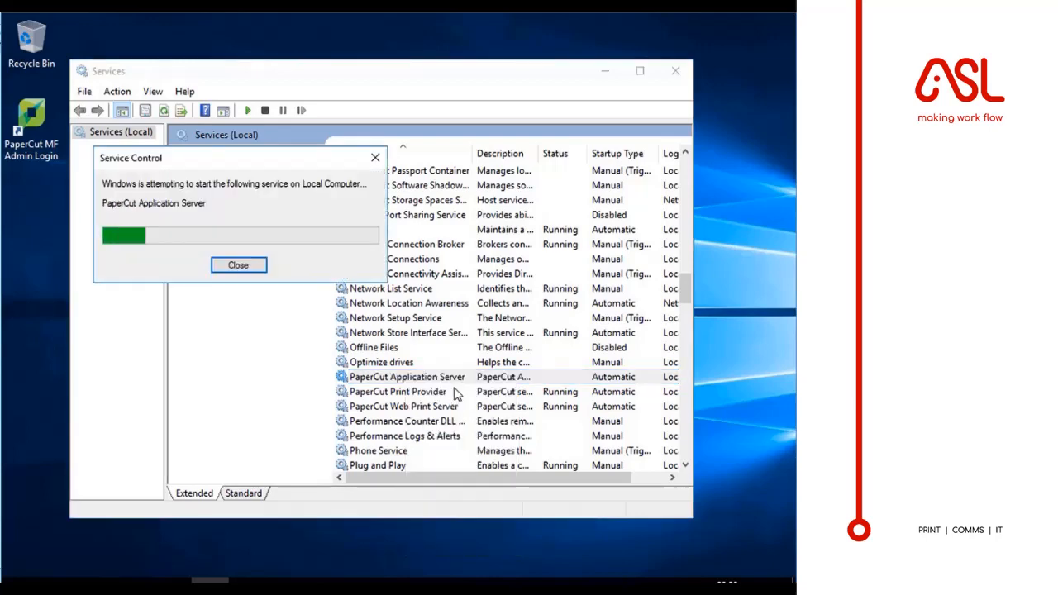
{"action": "left_click", "coordinate": [238, 264]}
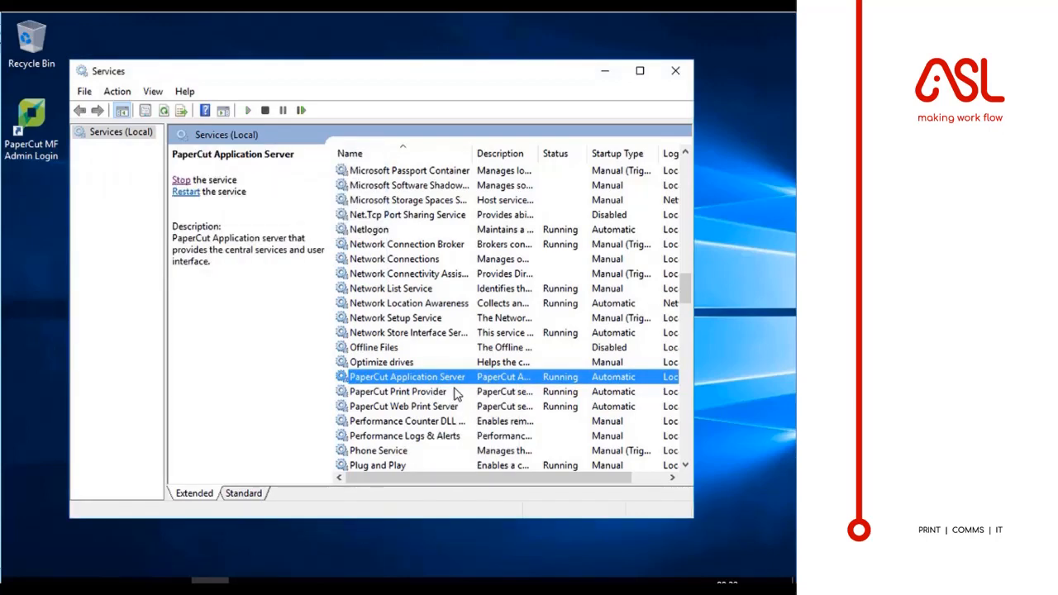
{"action": "left_click", "coordinate": [675, 69]}
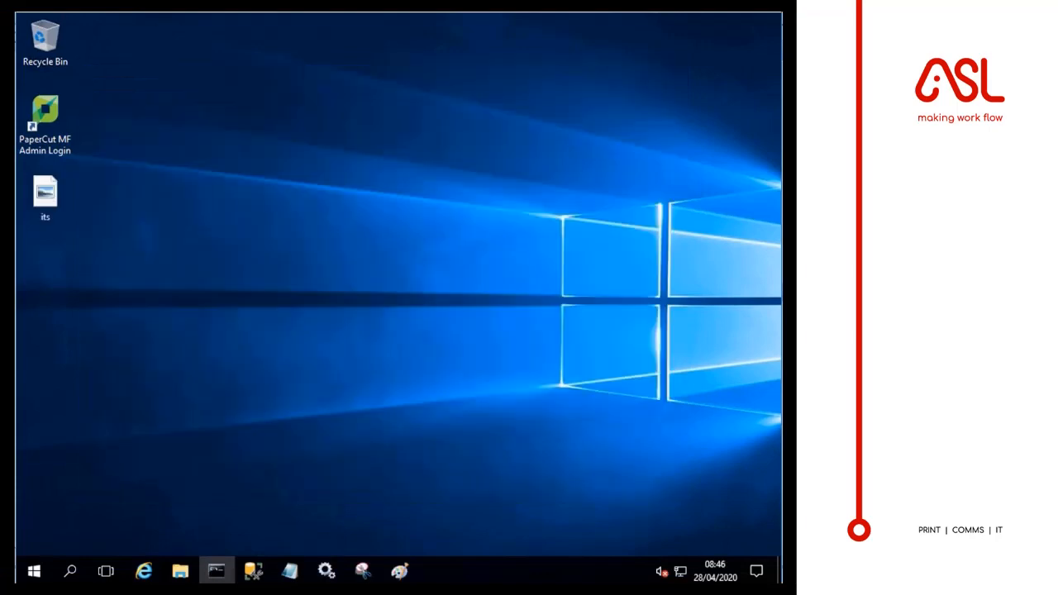
{"action": "mouse_move", "coordinate": [129, 152]}
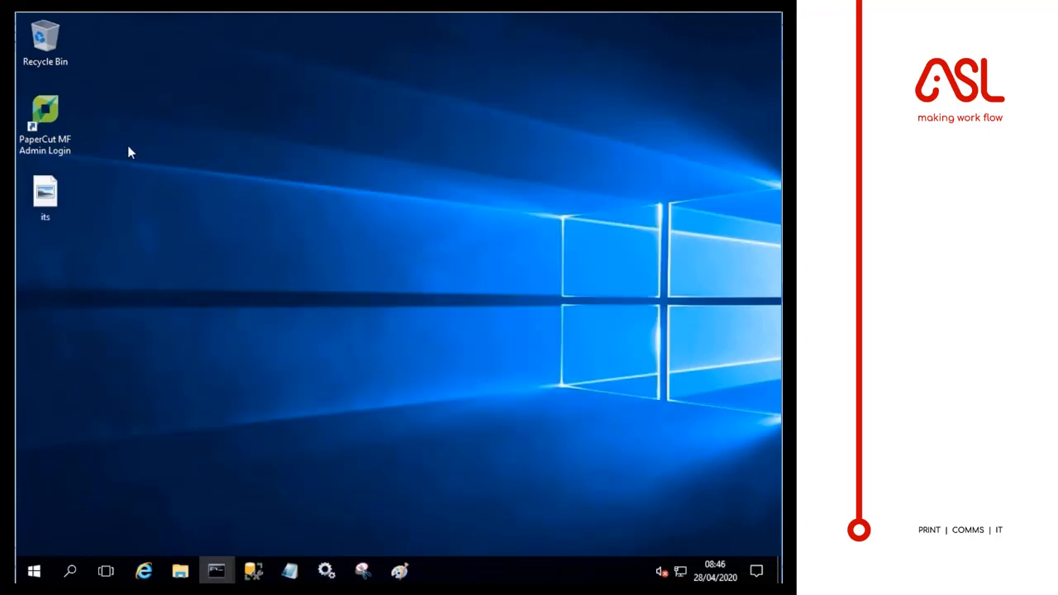
Step: Bring up File Explorer at C:\Program Files\PaperCut MF
{"action": "double_click", "coordinate": [45, 116]}
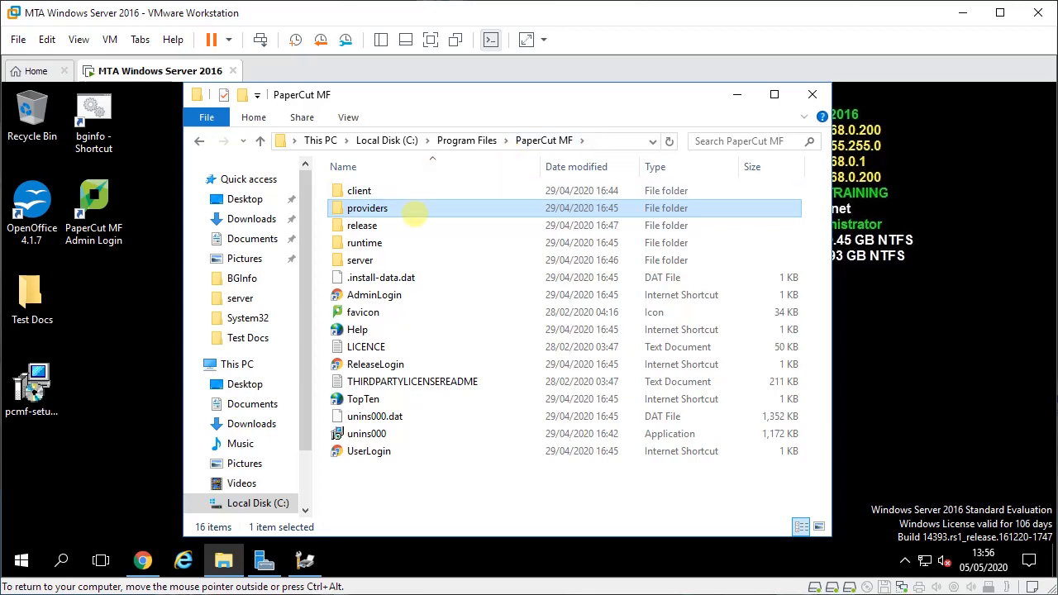
Step: Open providers\direct-print-monitor\win\direct-print-monitor.conf in Notepad without setting a default app
{"action": "double_click", "coordinate": [367, 209]}
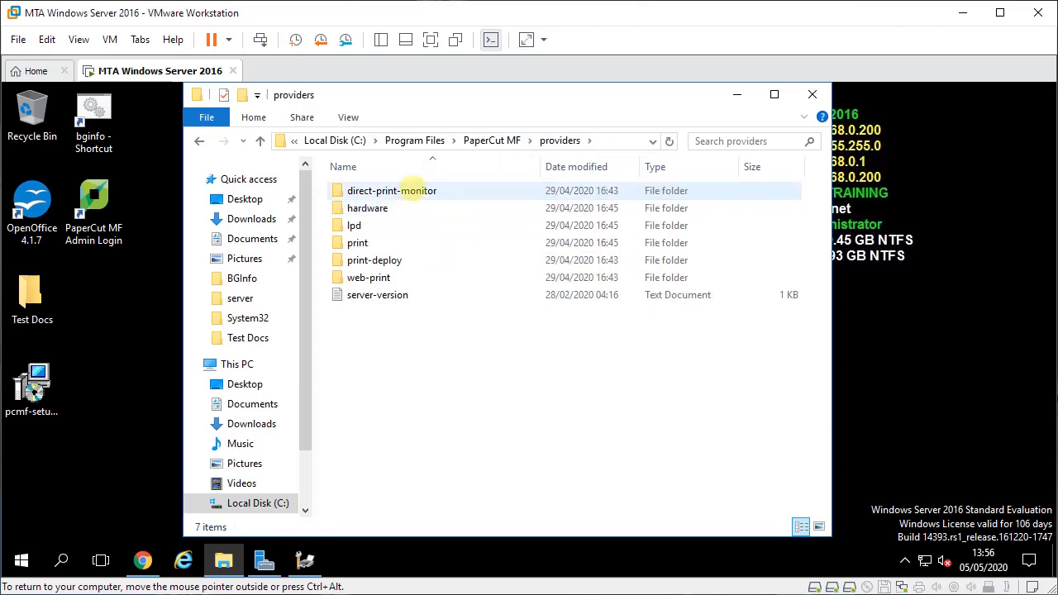
{"action": "double_click", "coordinate": [392, 190]}
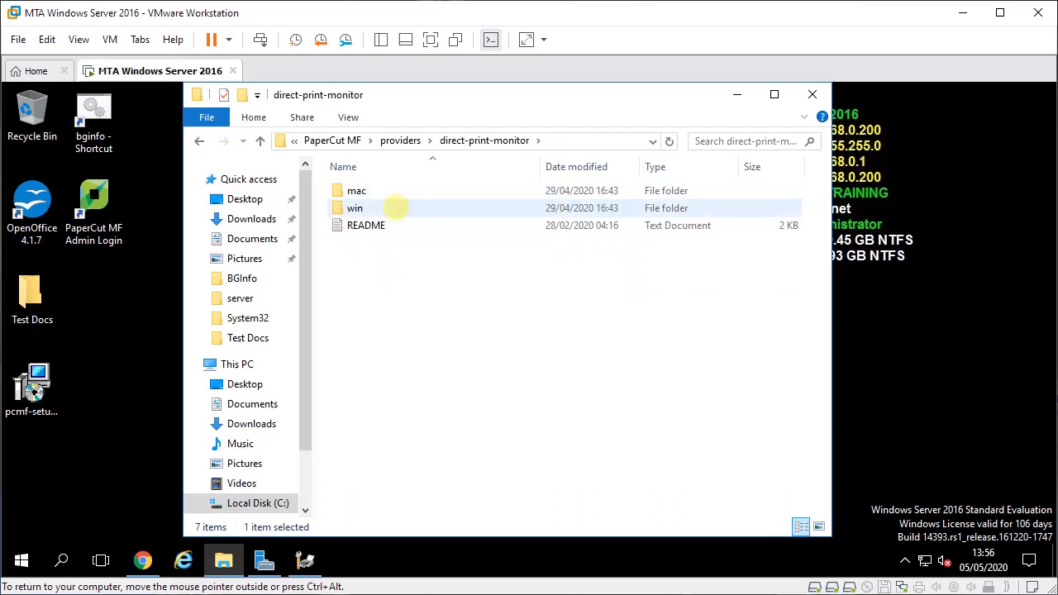
{"action": "double_click", "coordinate": [354, 209]}
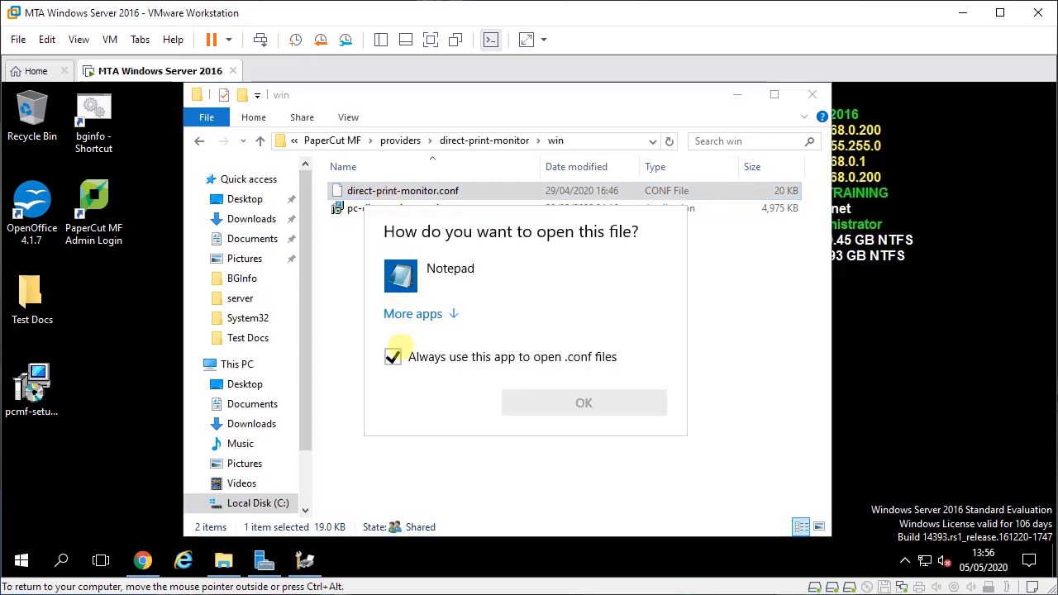
{"action": "left_click", "coordinate": [394, 357]}
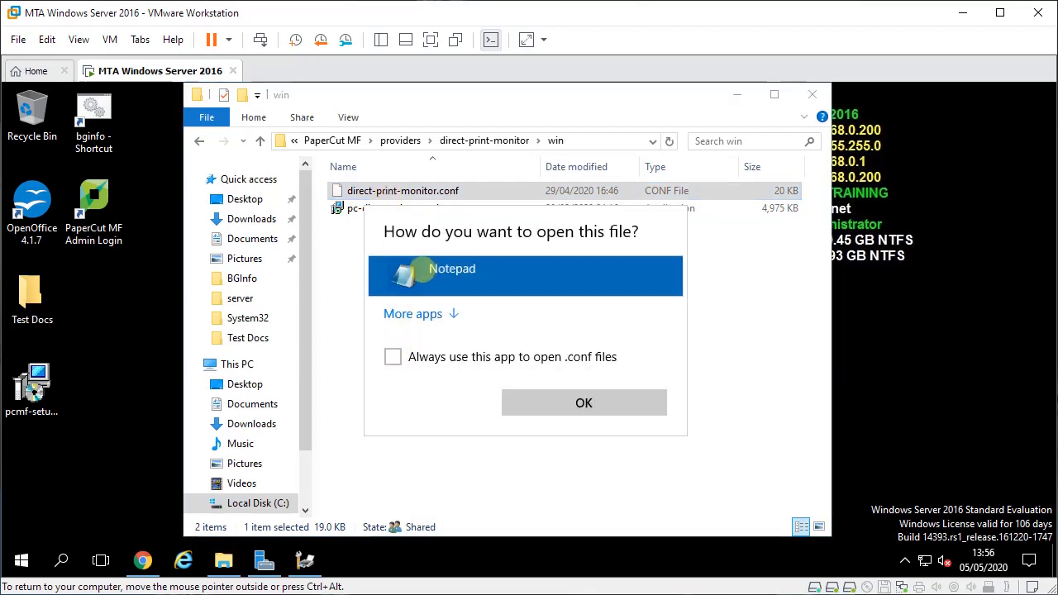
{"action": "left_click", "coordinate": [584, 404]}
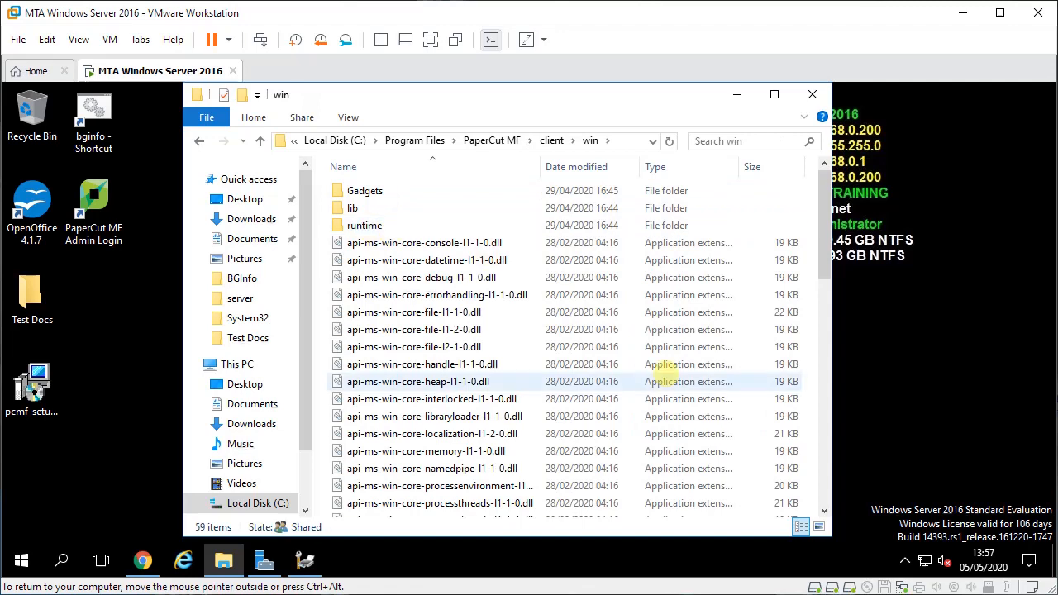
Step: View client\win\config.properties in Notepad: server MTA-2016, IP 192.168.0.200, port 9191
{"action": "scroll", "scroll_direction": "down", "scroll_amount": 3}
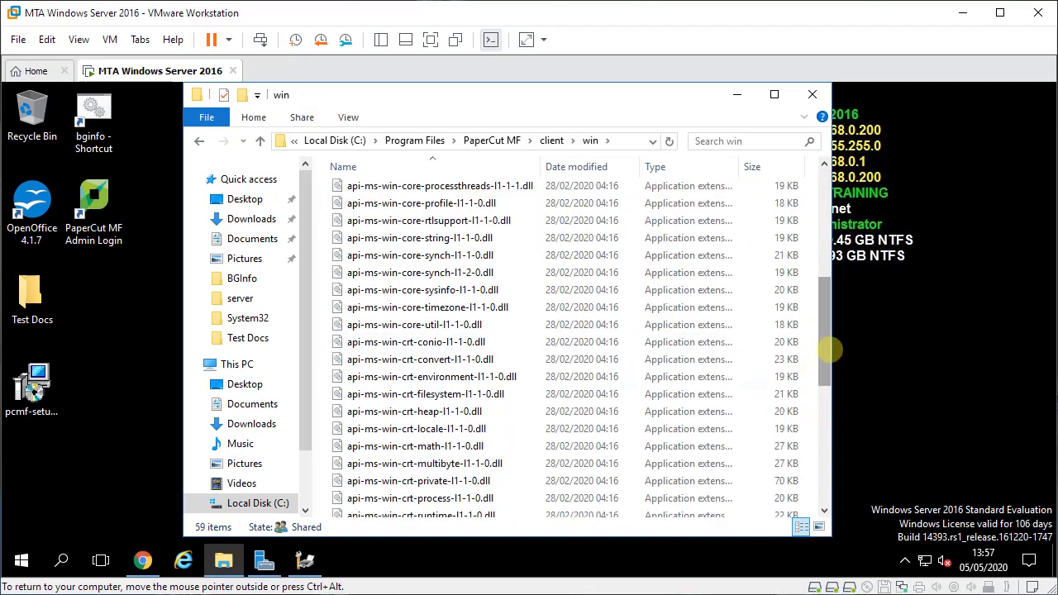
{"action": "scroll", "scroll_direction": "down", "scroll_amount": 3}
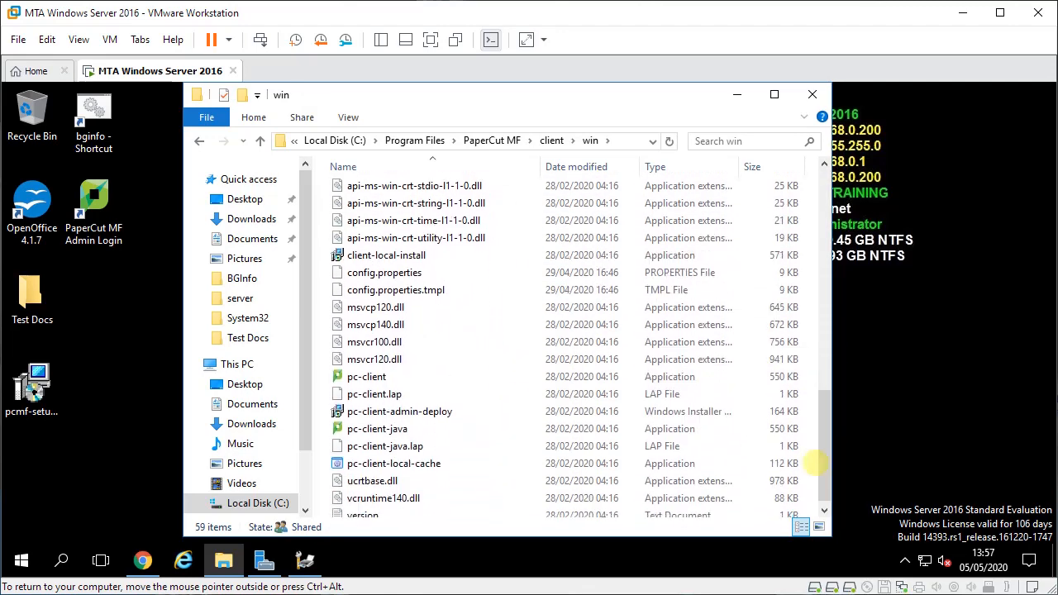
{"action": "double_click", "coordinate": [384, 272]}
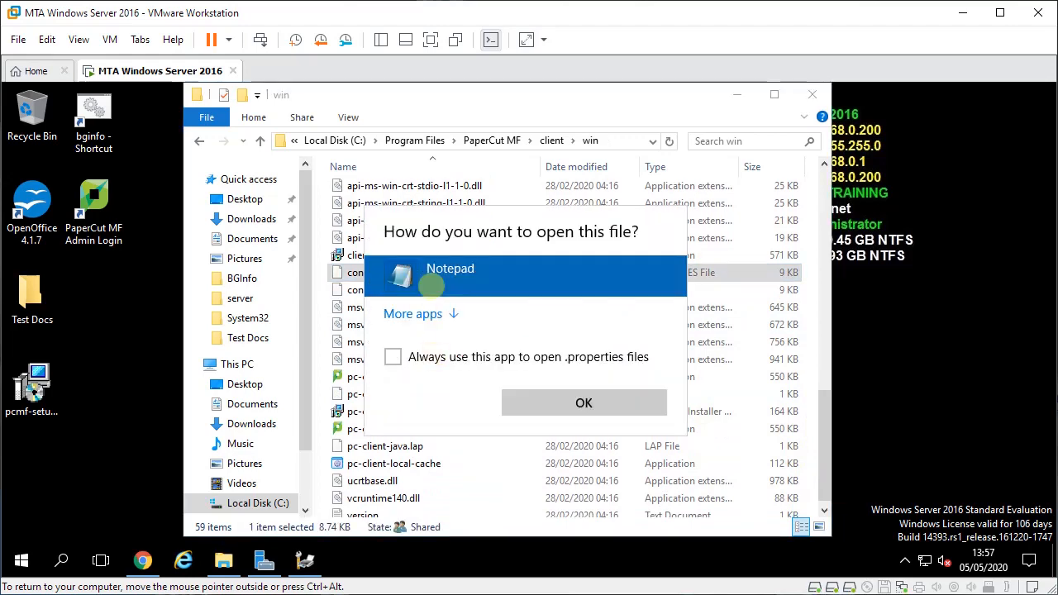
{"action": "left_click", "coordinate": [584, 404]}
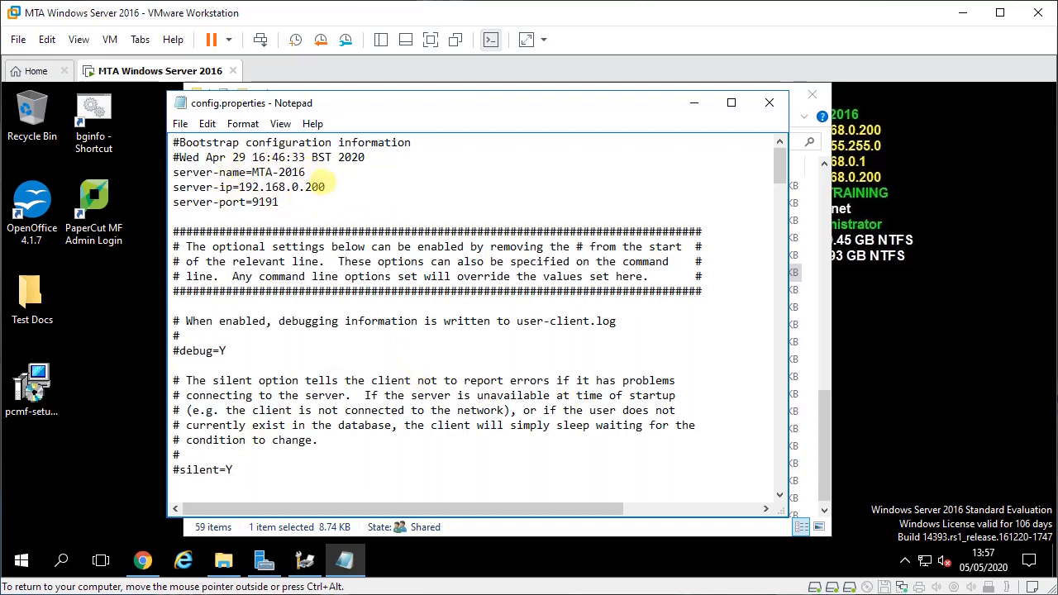
{"action": "mouse_move", "coordinate": [769, 103]}
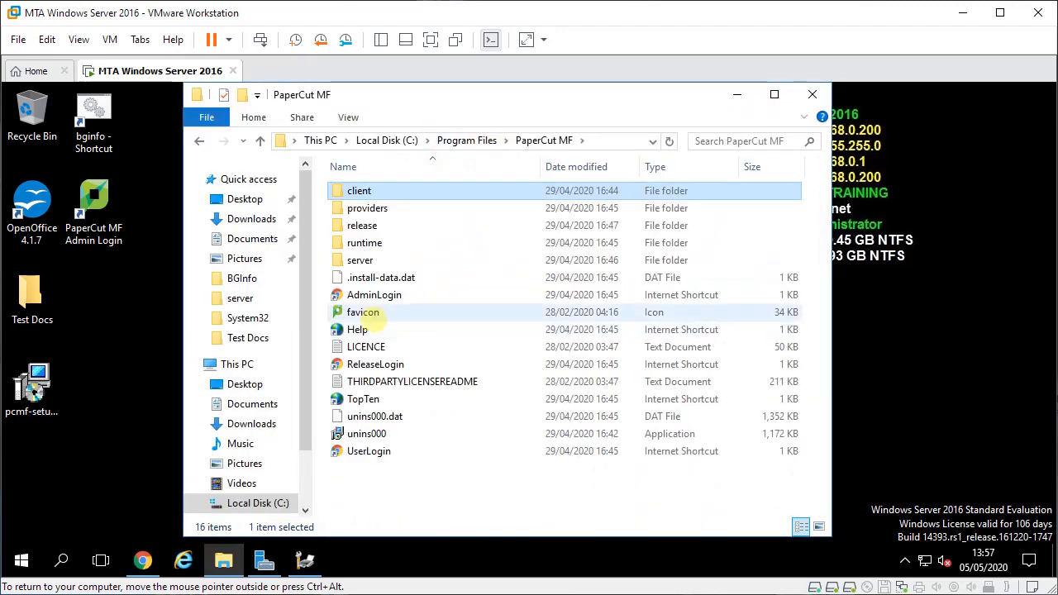
Step: View server\server.properties in Notepad, showing the built-in admin username and hashed password
{"action": "left_click", "coordinate": [360, 259]}
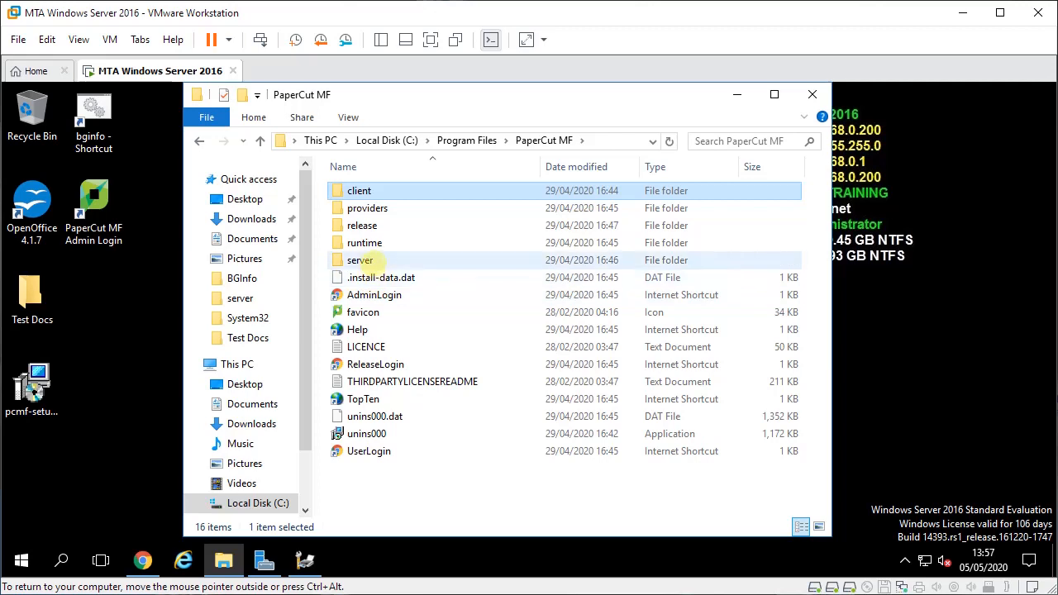
{"action": "double_click", "coordinate": [360, 260]}
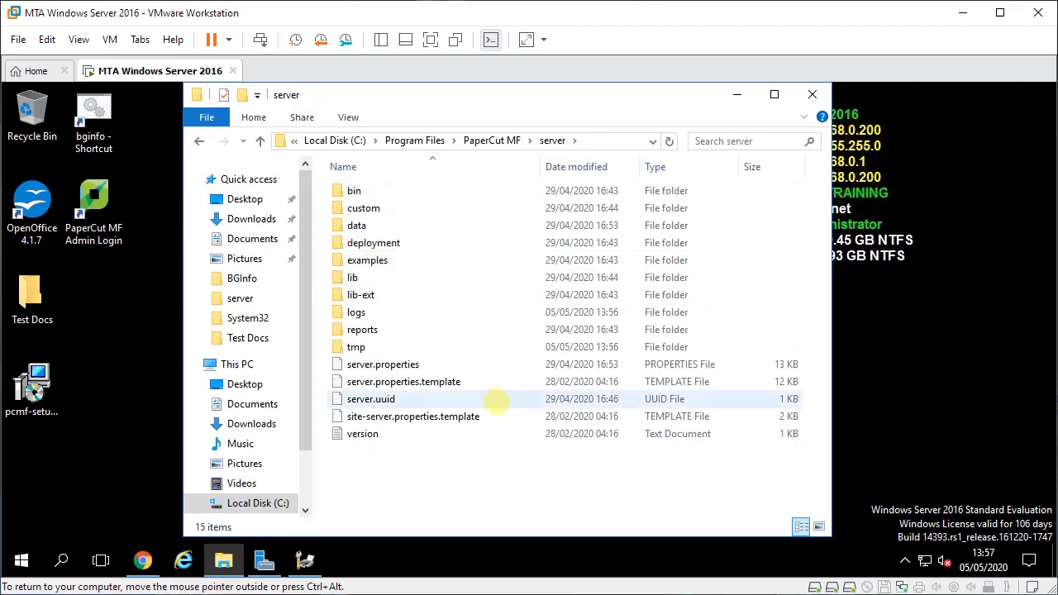
{"action": "double_click", "coordinate": [384, 364]}
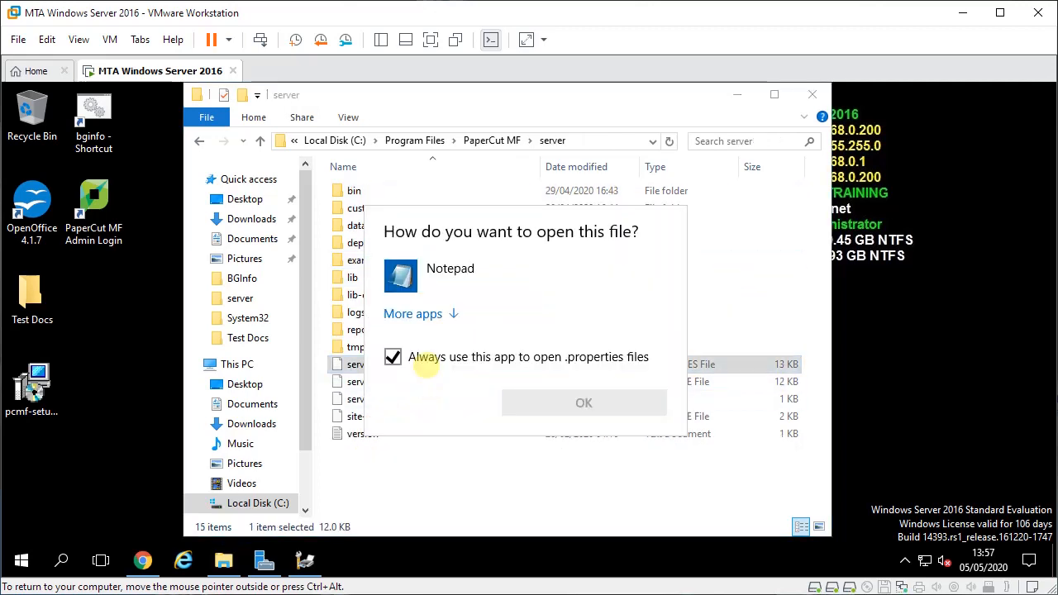
{"action": "left_click", "coordinate": [394, 358]}
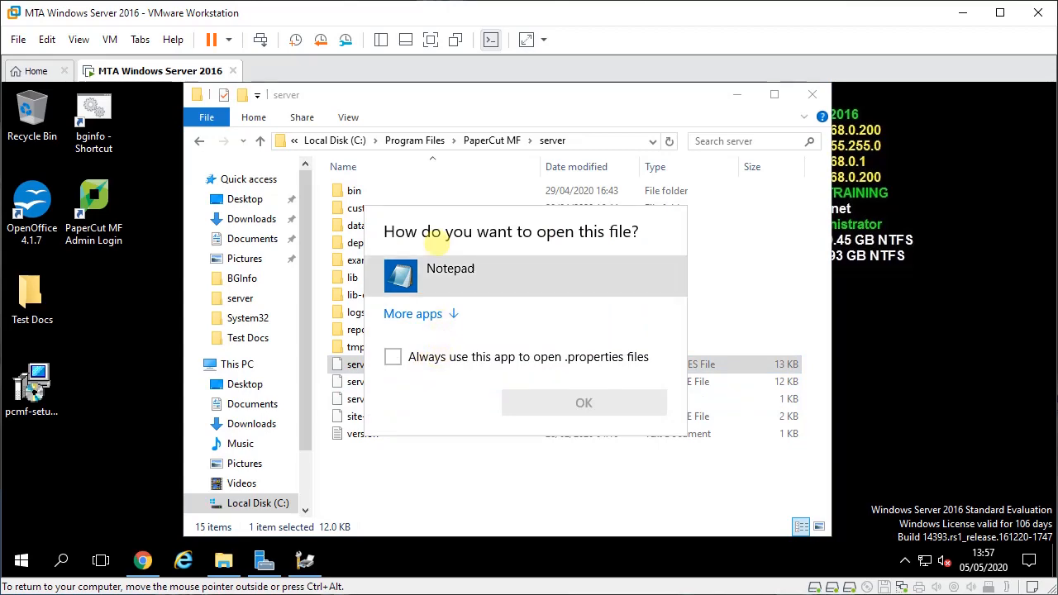
{"action": "left_click", "coordinate": [583, 404]}
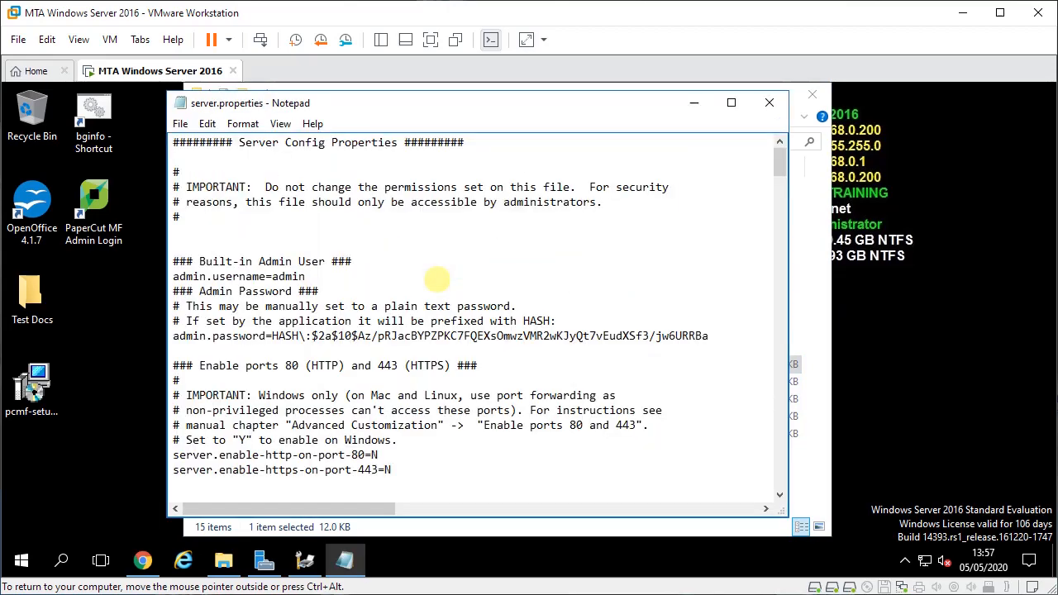